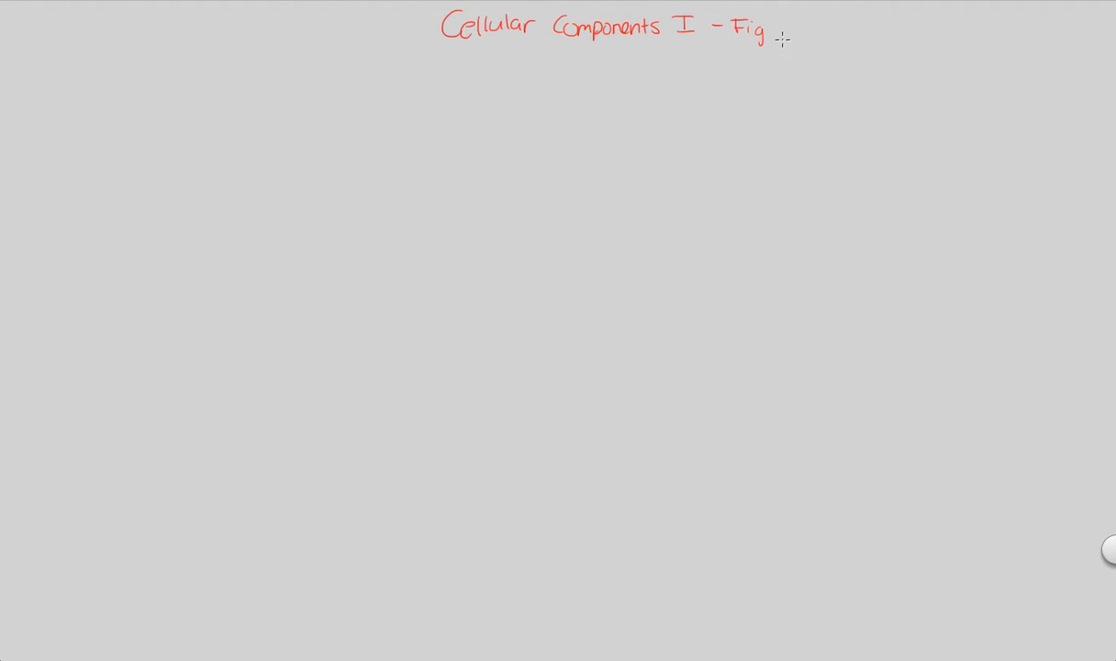
Handwrite the figure number 42.17 after 'Fig' to complete the red title.
type("4")
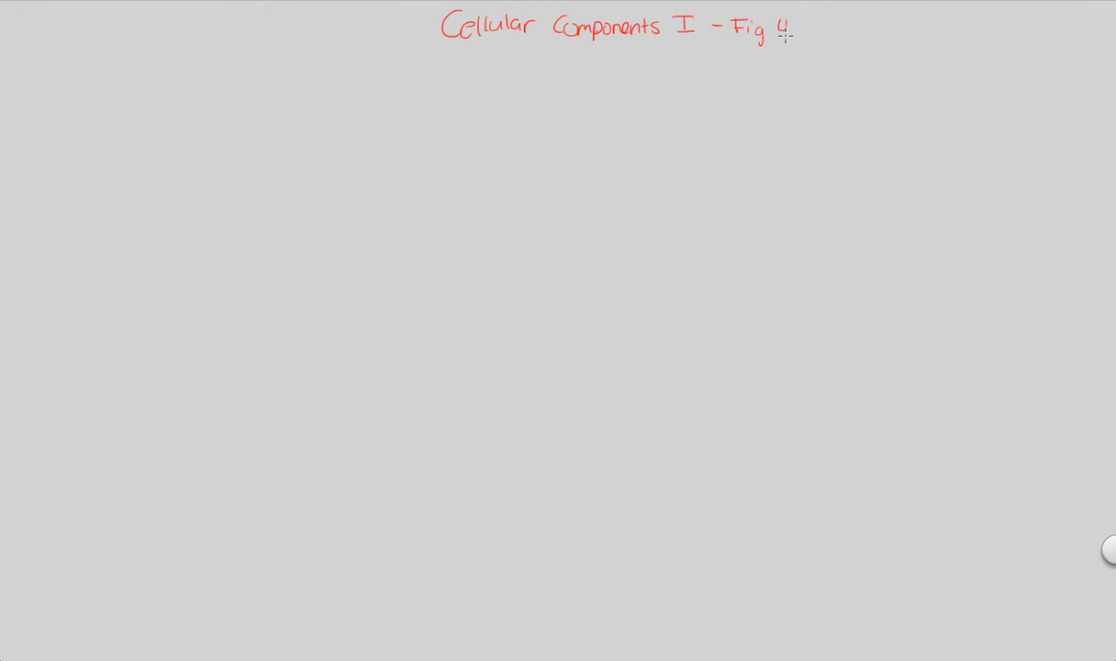
type("2.17")
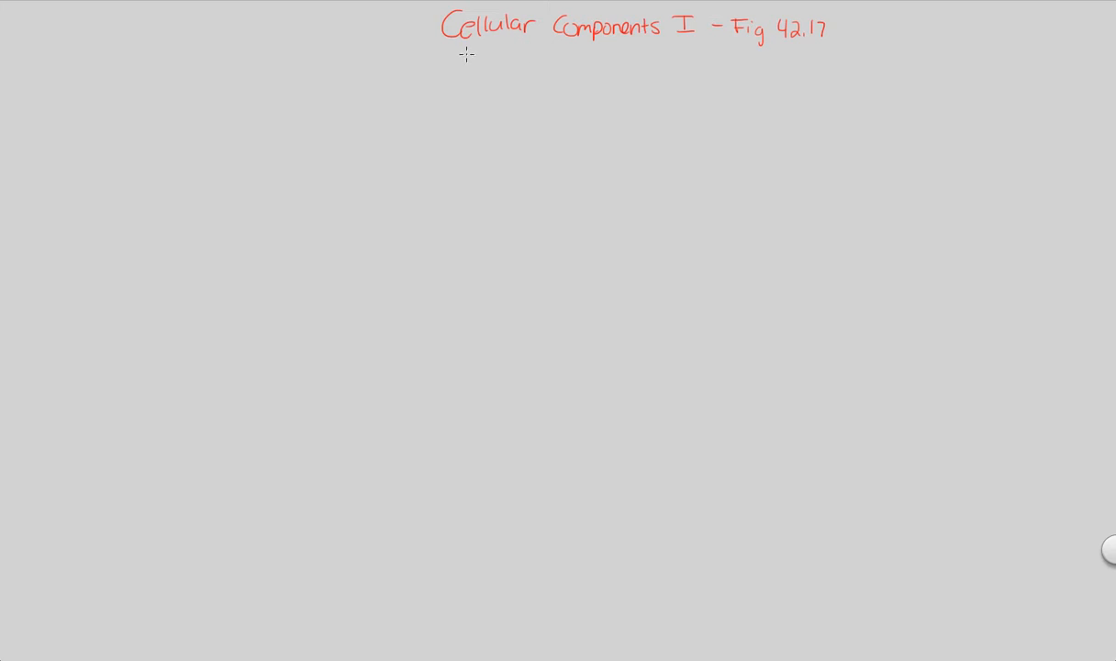
Draw a line down-left from the title to a handwritten note 'Produced in bone marrow of certain bones'.
left_click_drag(415, 36, 353, 47)
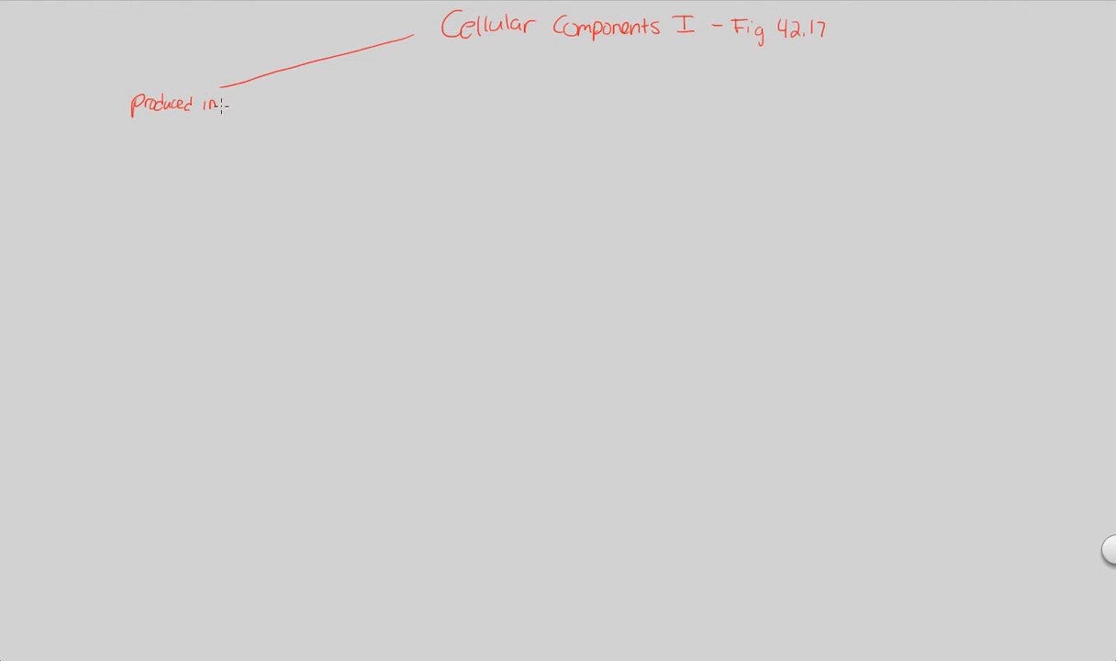
type("be")
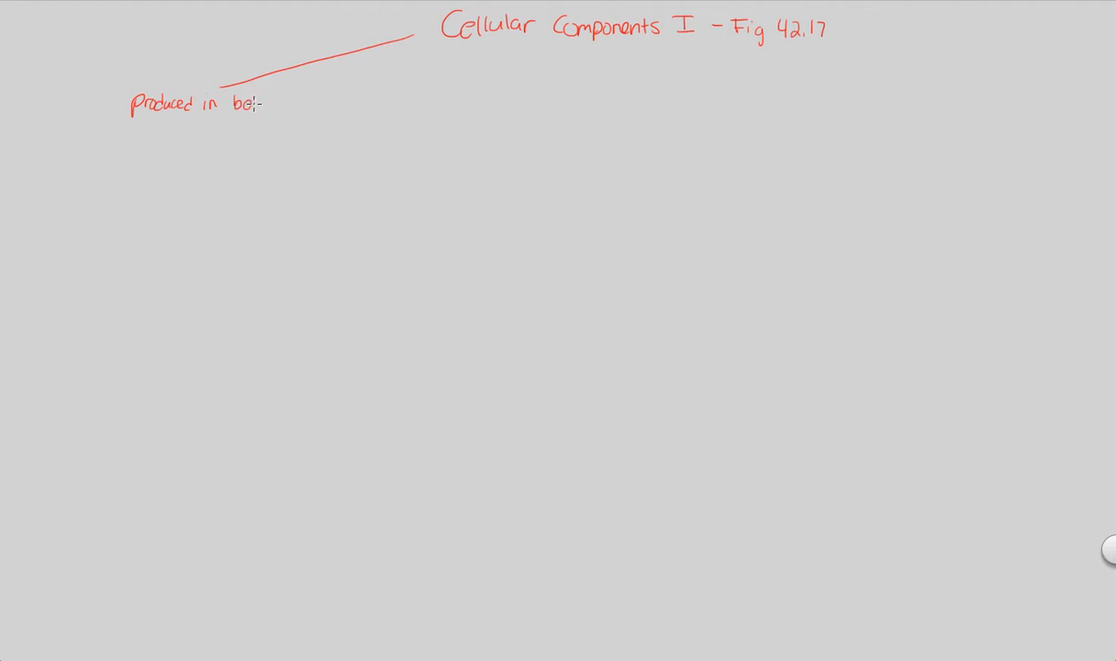
type("bone mar")
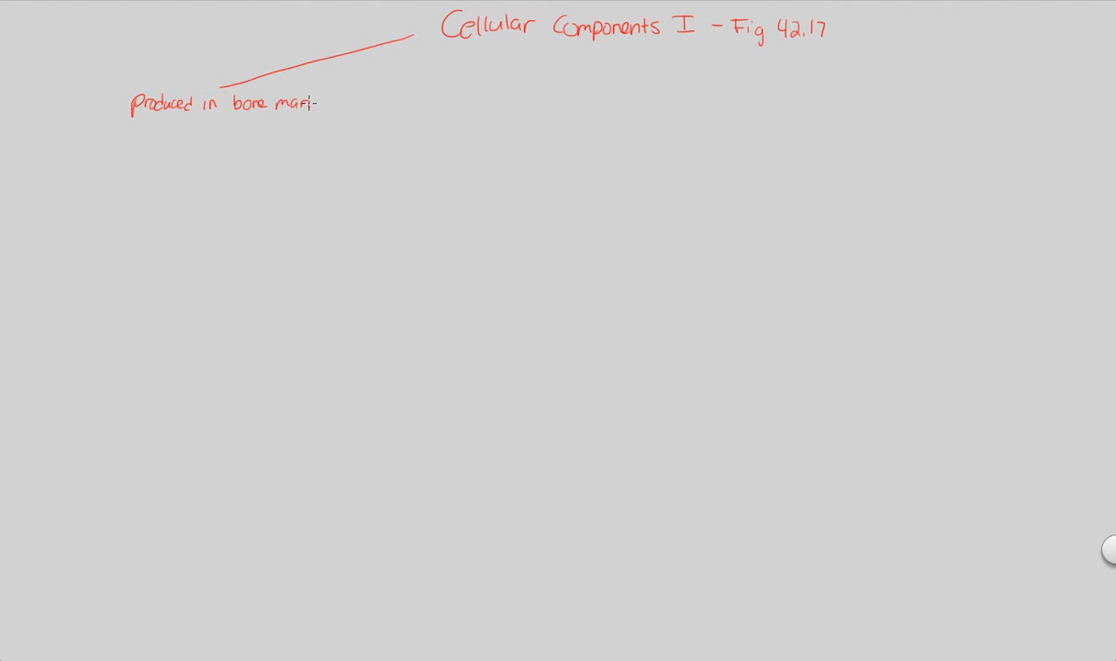
type("row")
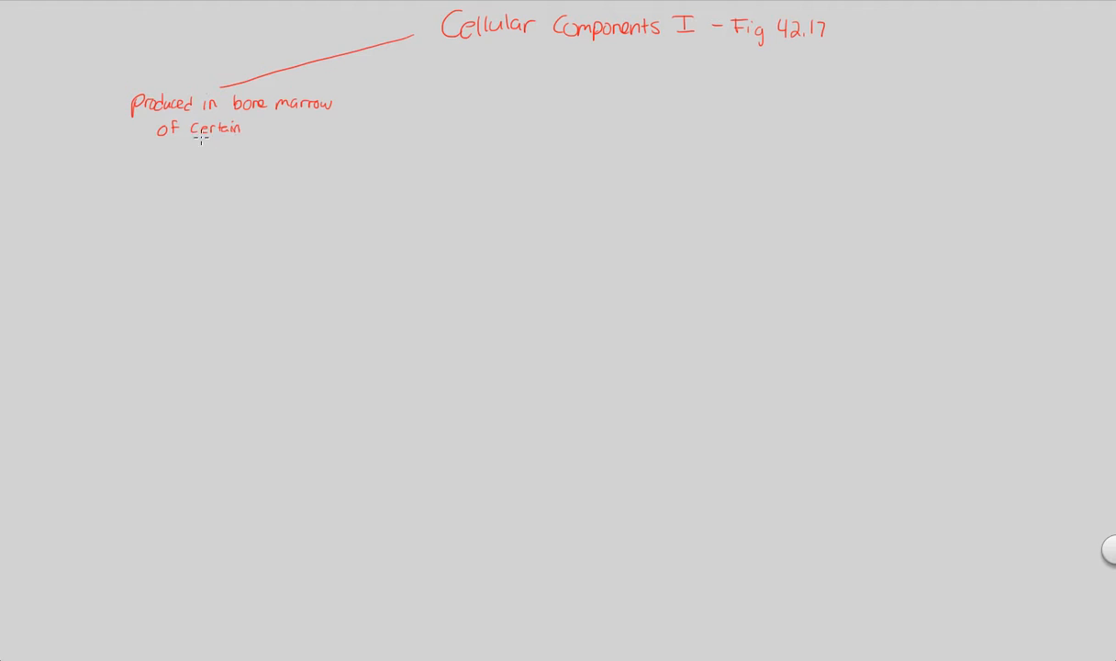
type("bon")
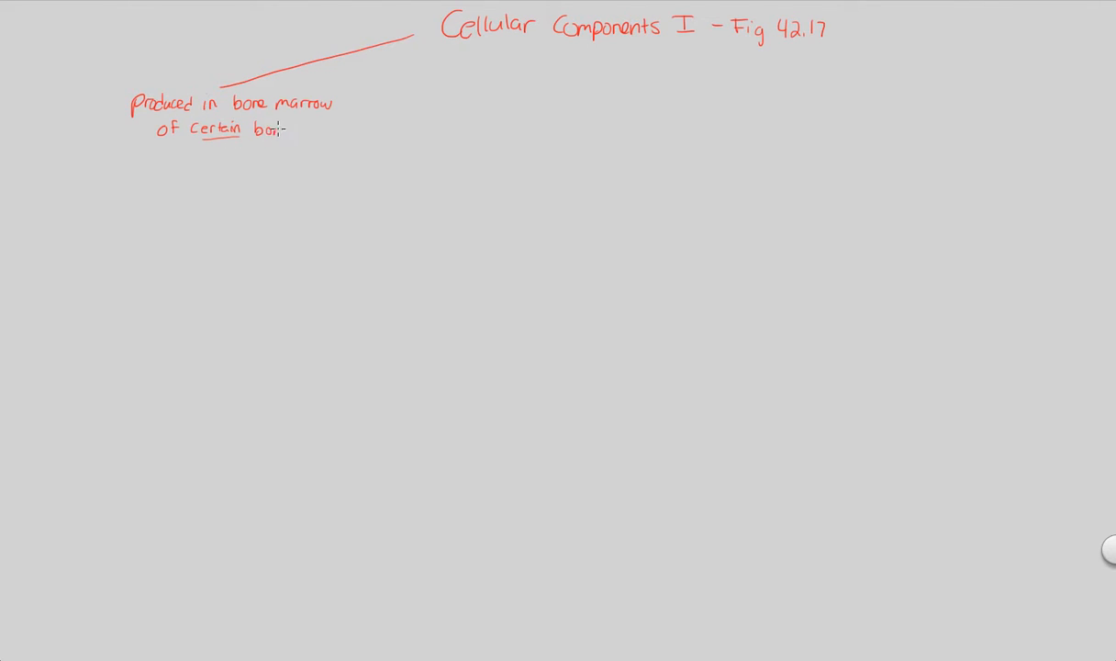
type("es")
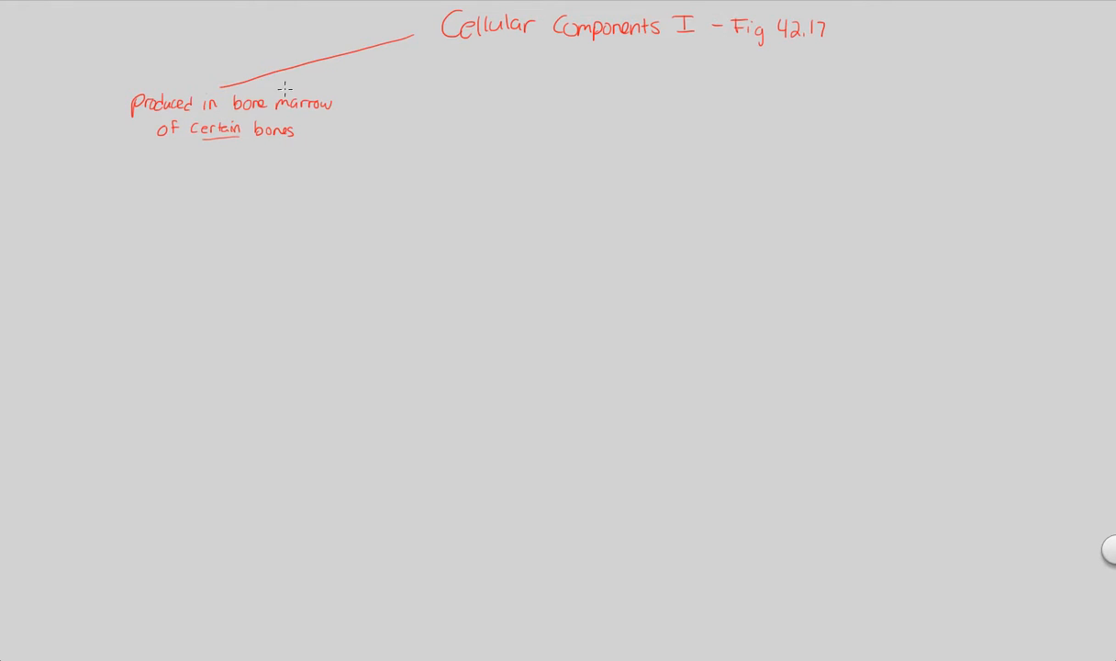
mouse_move(263, 177)
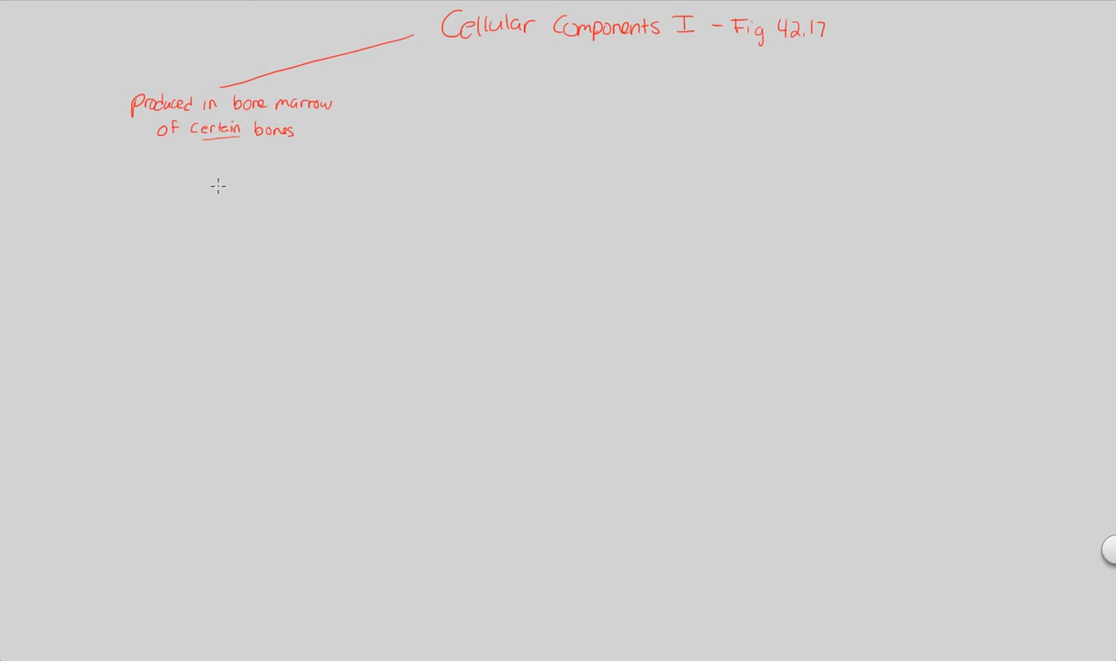
Draw a left branch from the bone marrow note to a stacked list 'Ribs, Vert, Sternum, pelvis'.
left_click_drag(119, 145, 90, 174)
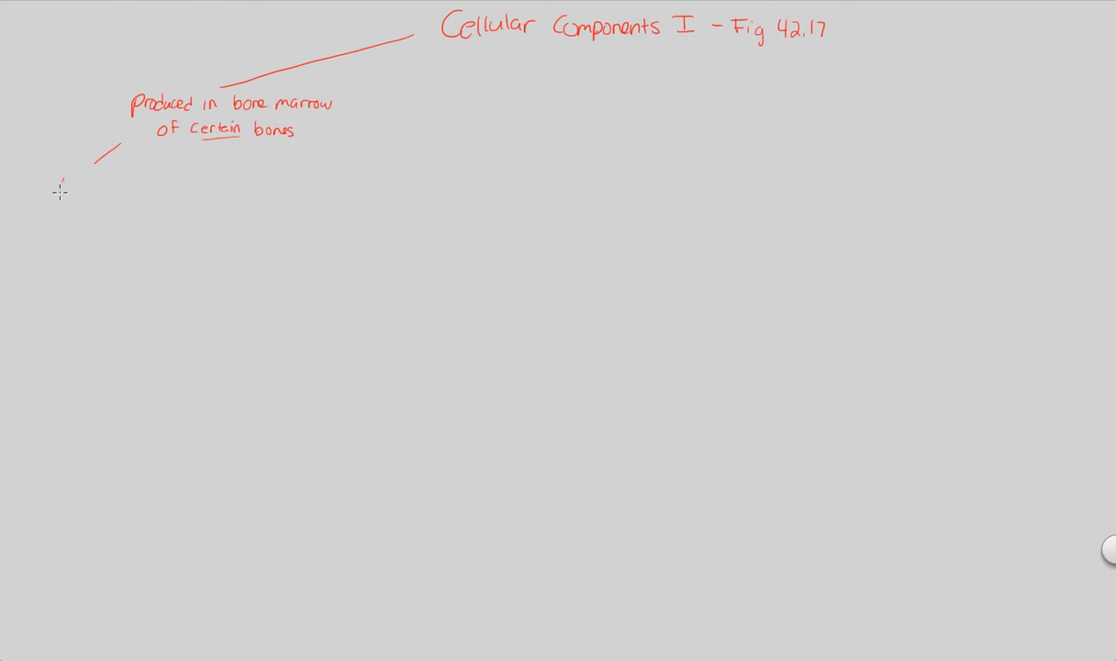
type("Ribs,")
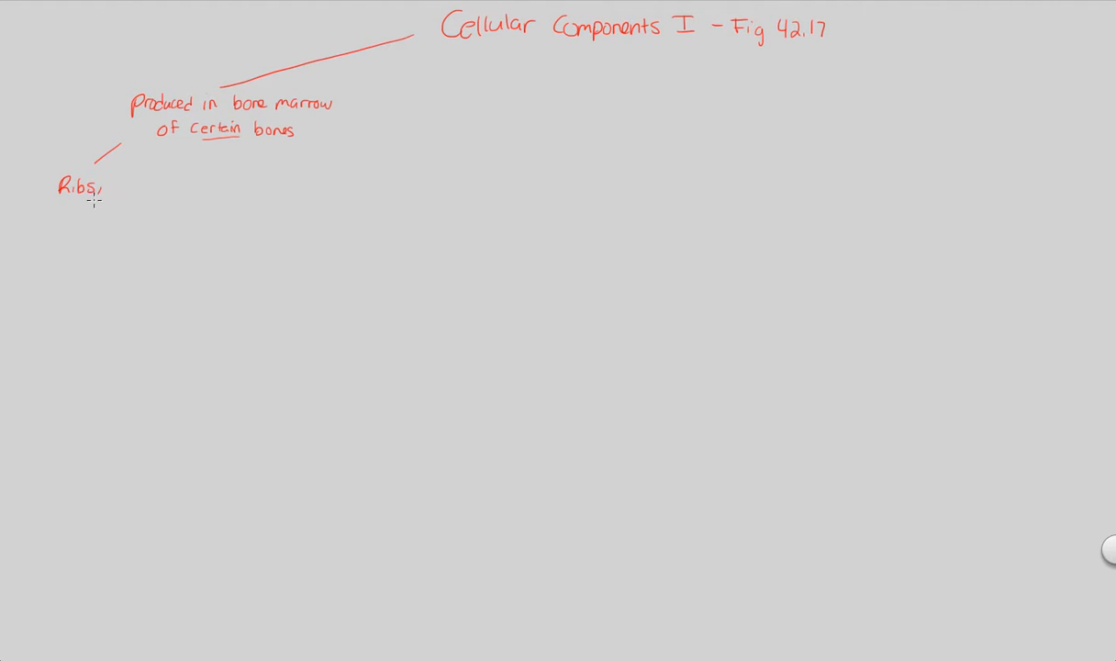
type("Vert")
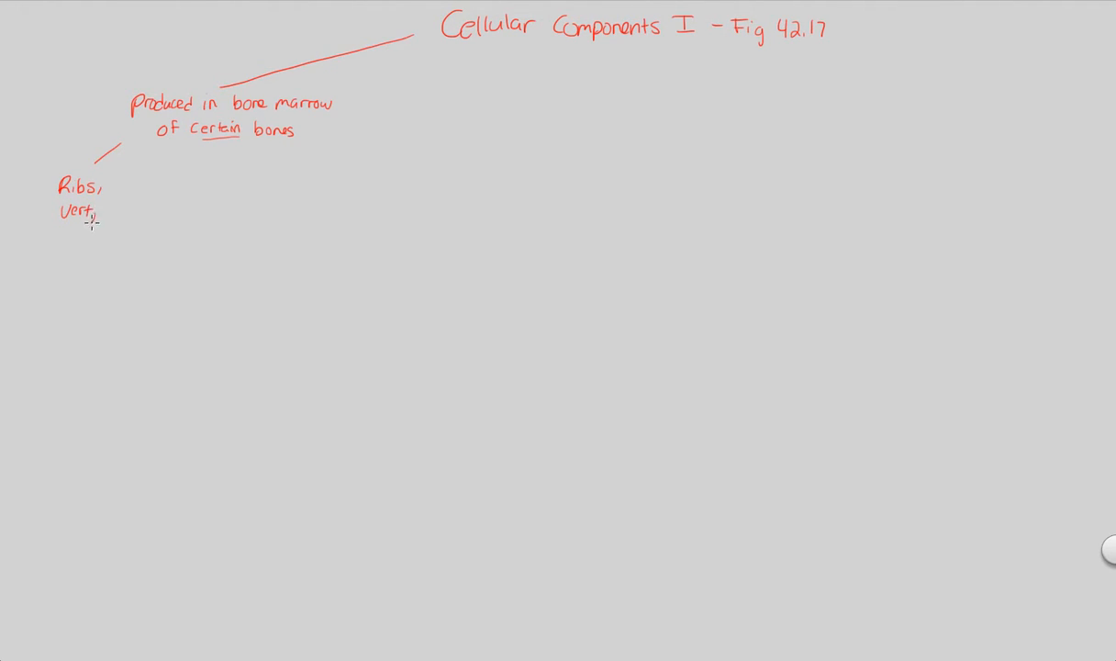
type("S")
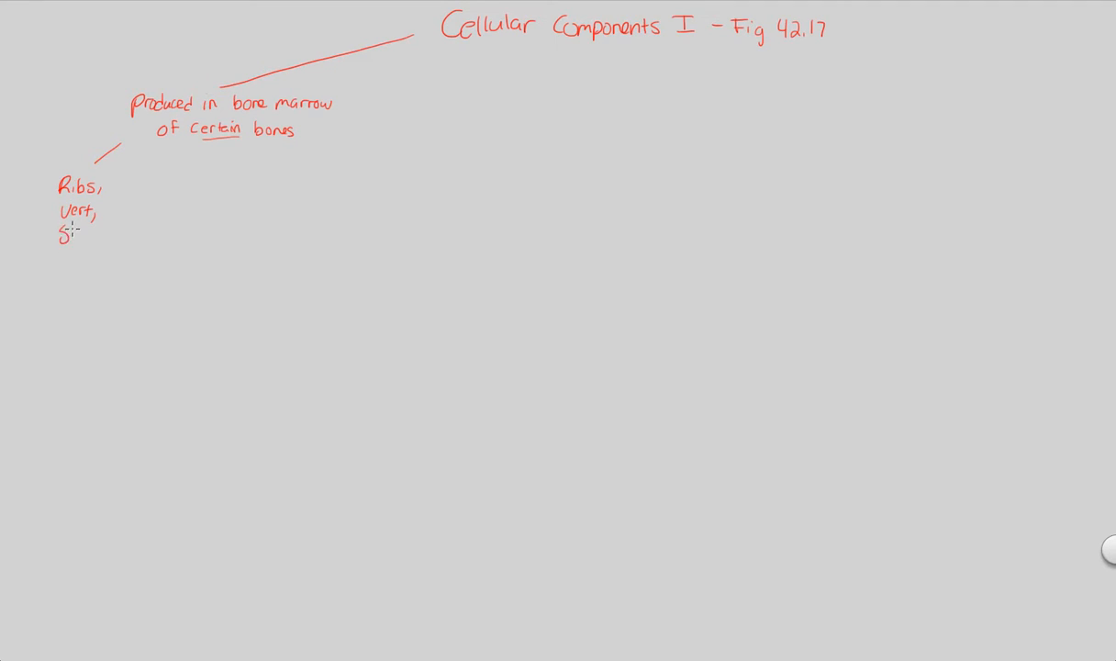
type("Sternum,")
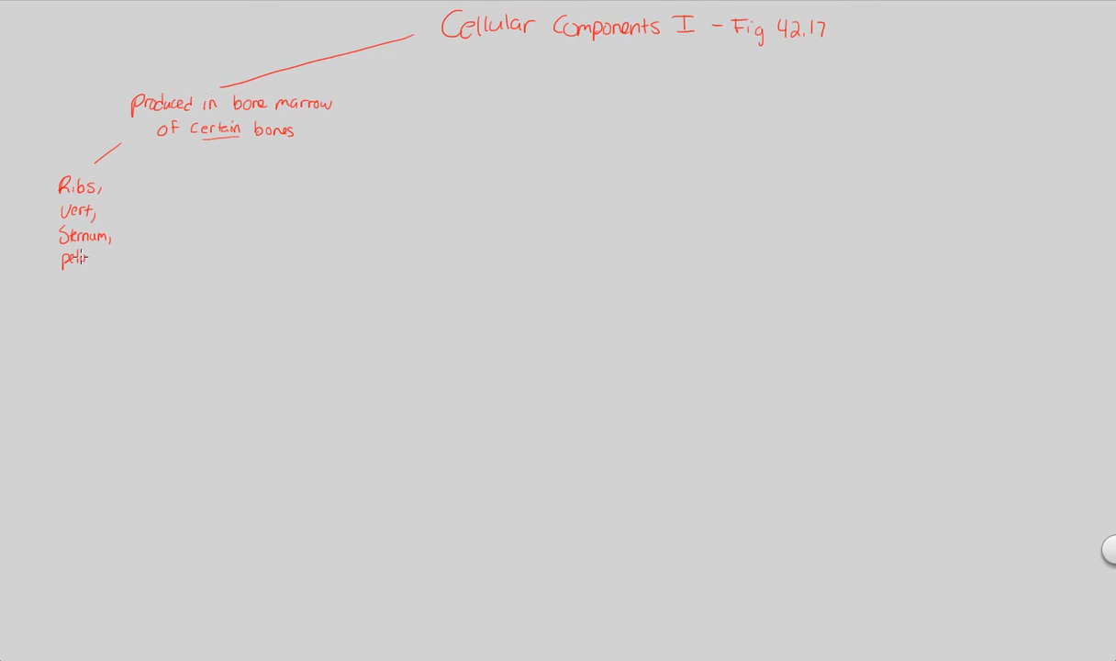
type("pelvis")
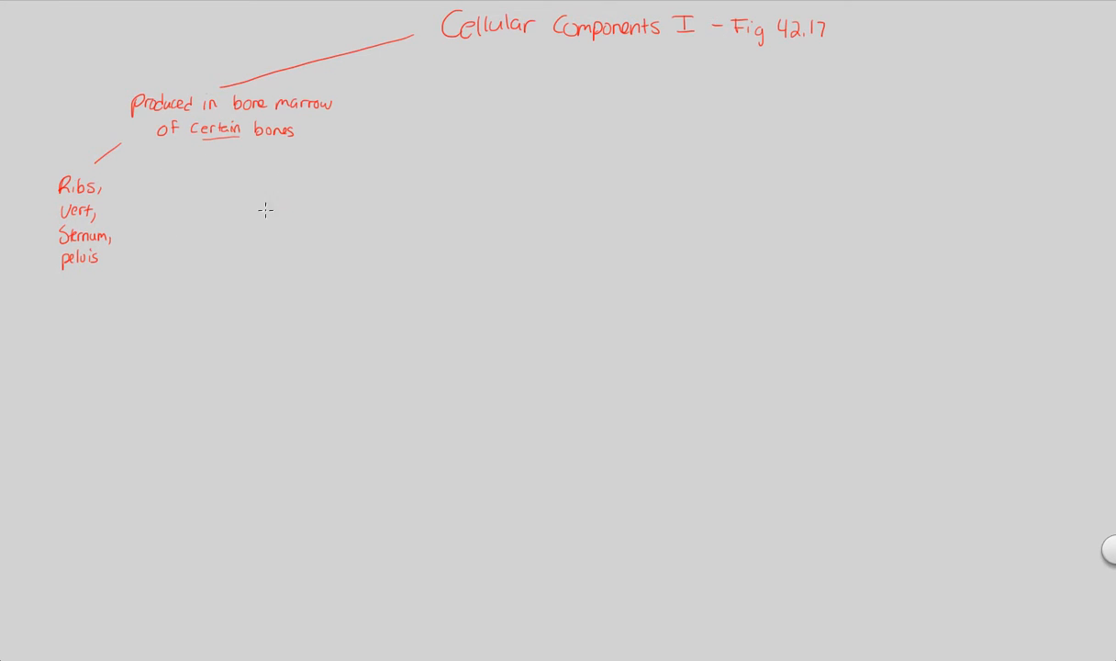
mouse_move(224, 169)
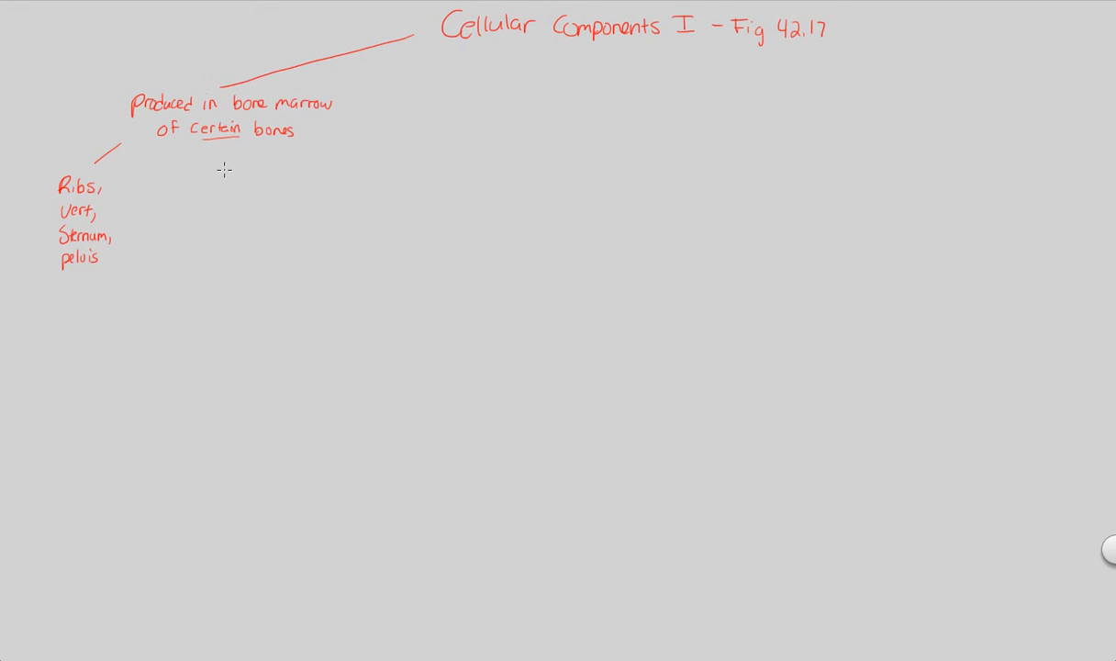
mouse_move(323, 162)
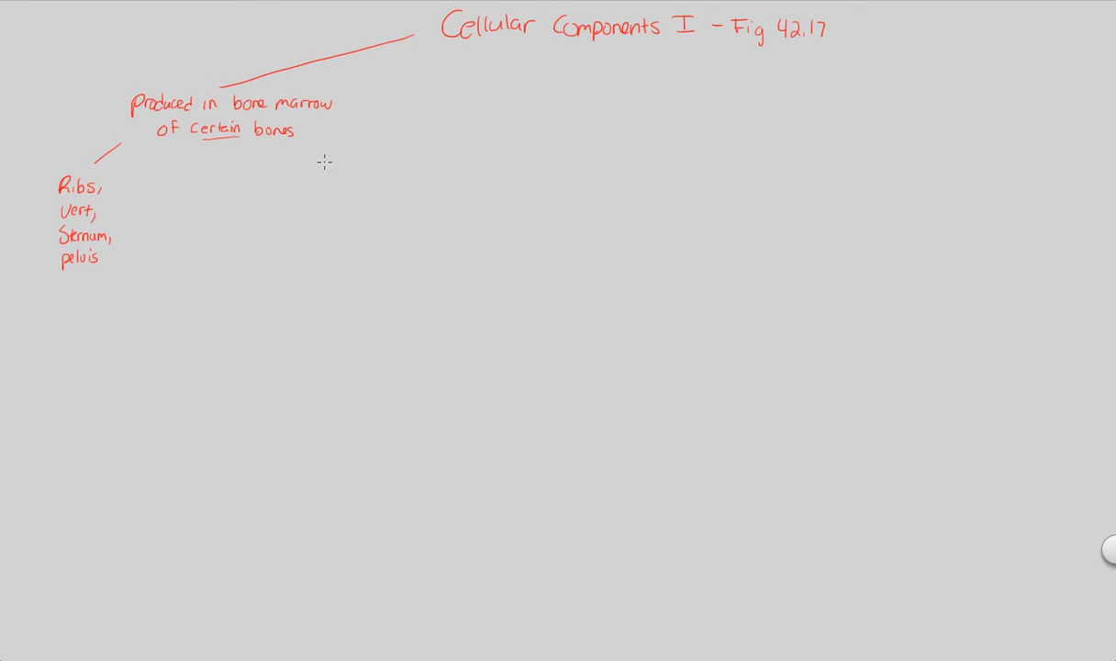
mouse_move(238, 183)
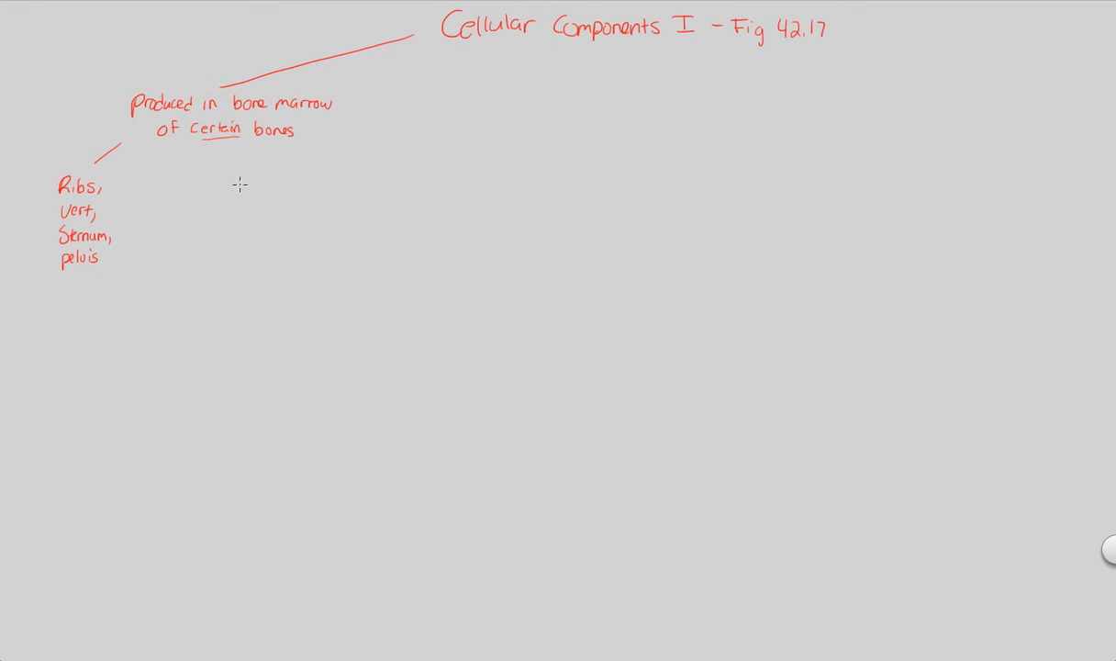
mouse_move(229, 200)
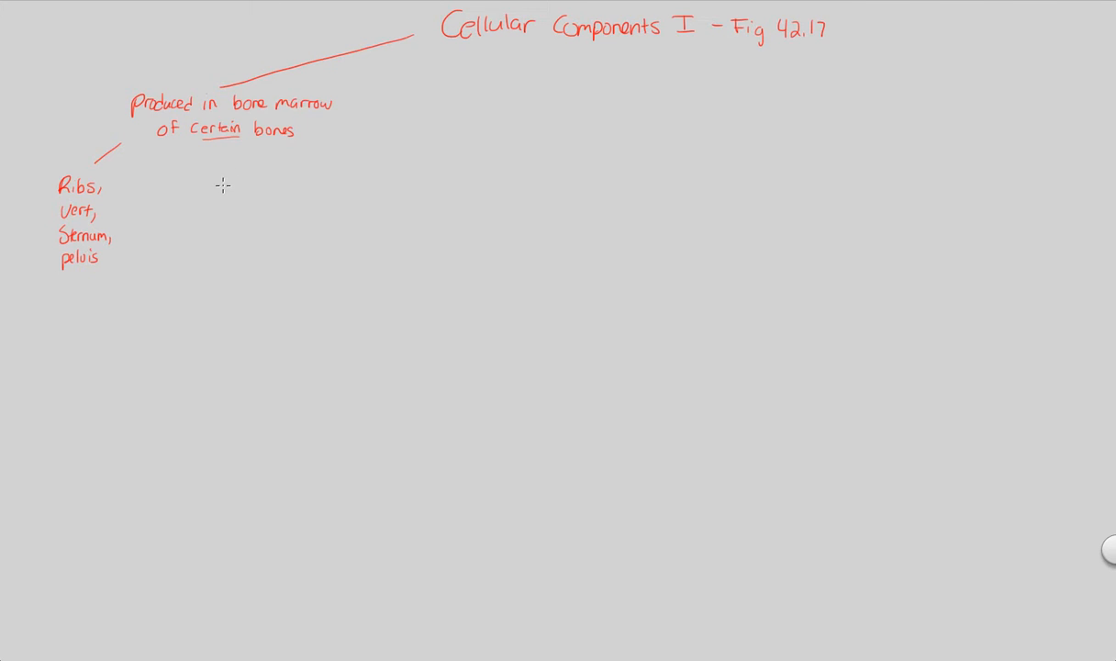
mouse_move(235, 159)
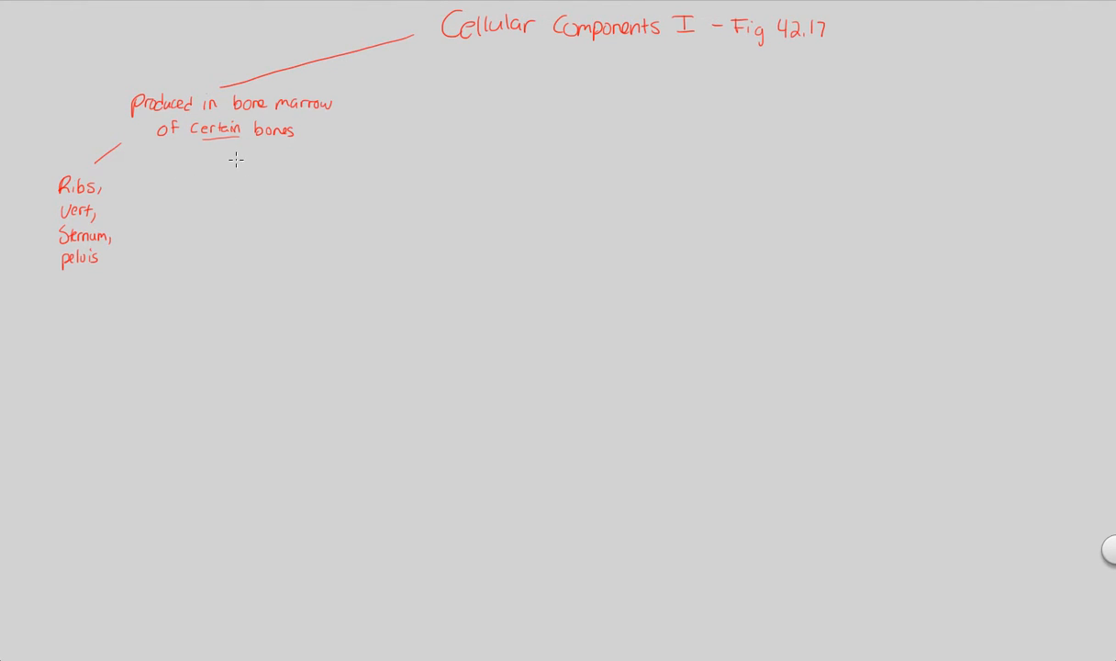
Write 'multipotent stem cells w/in bone marrow' on a downward branch and underline 'multipotent' and 'stem cells'.
left_click_drag(235, 151, 235, 187)
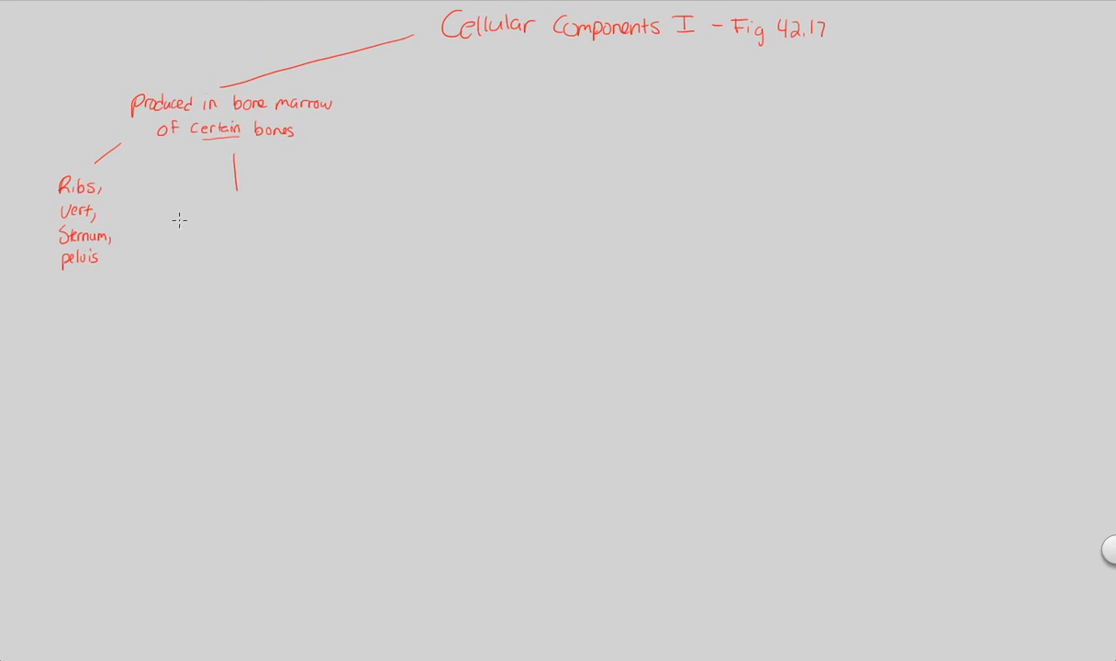
type("multipoten")
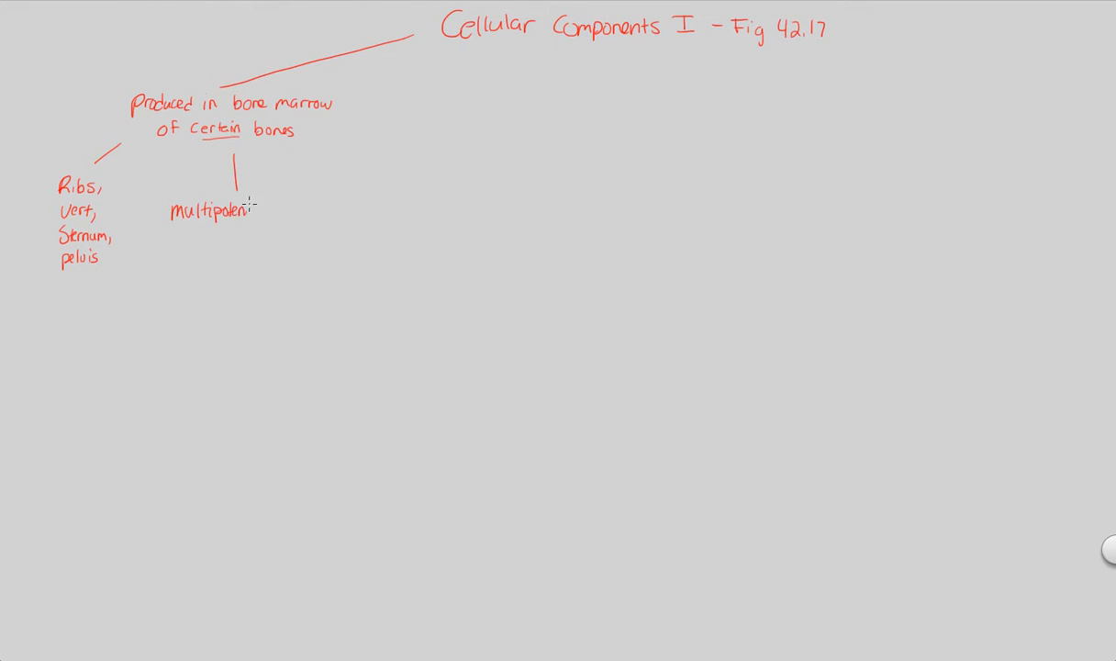
type("Stem")
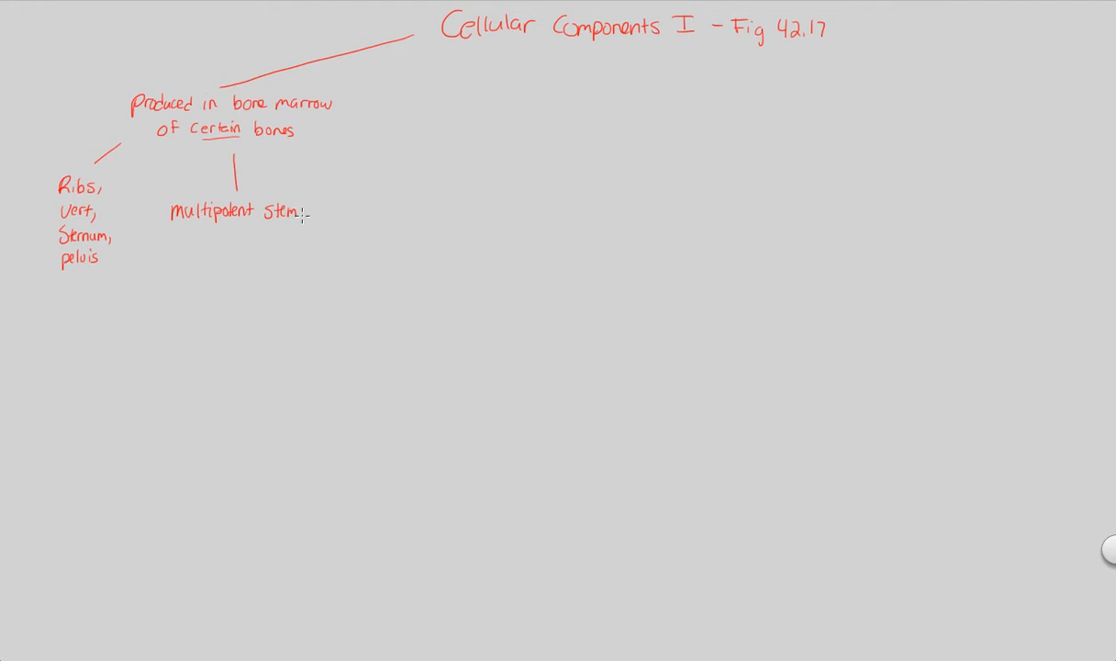
type("cells")
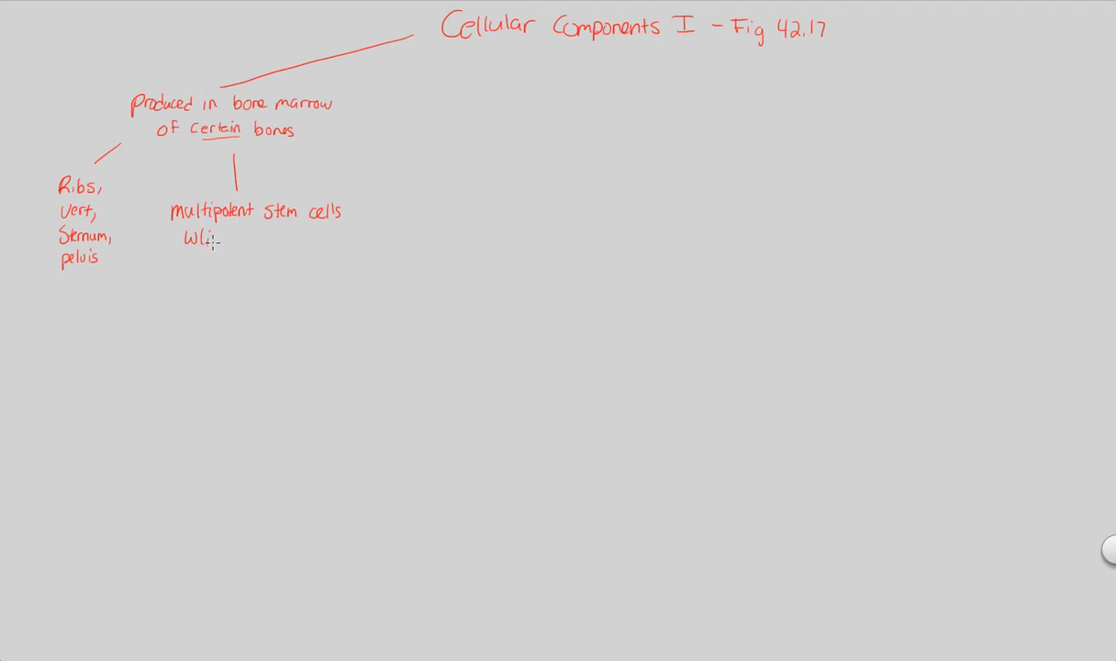
type("bone")
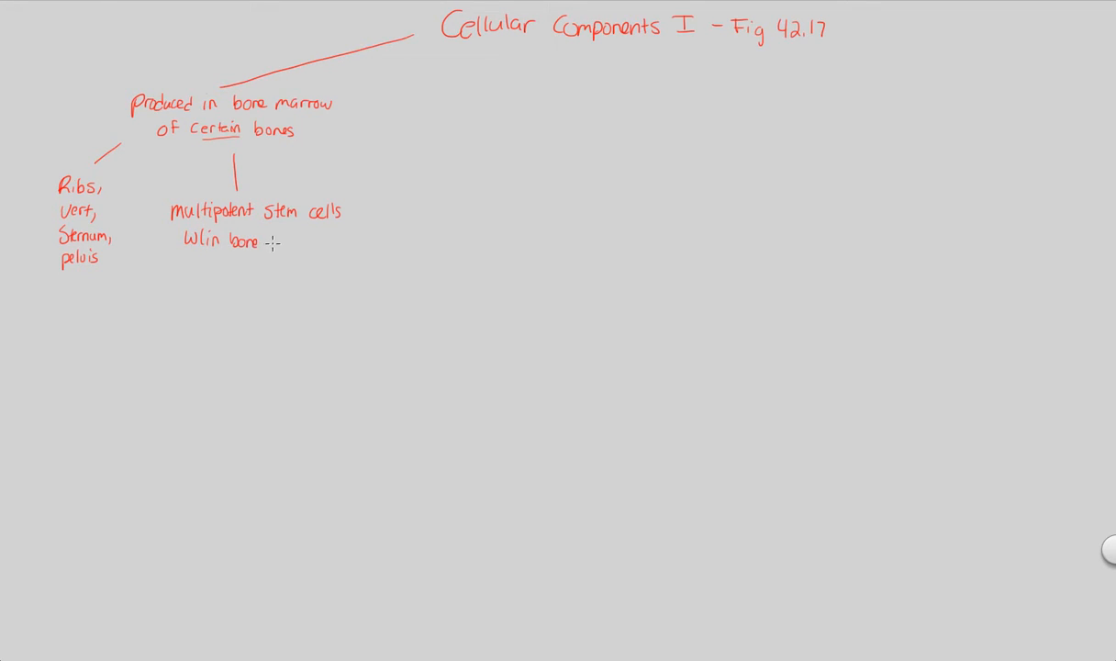
type("marrow")
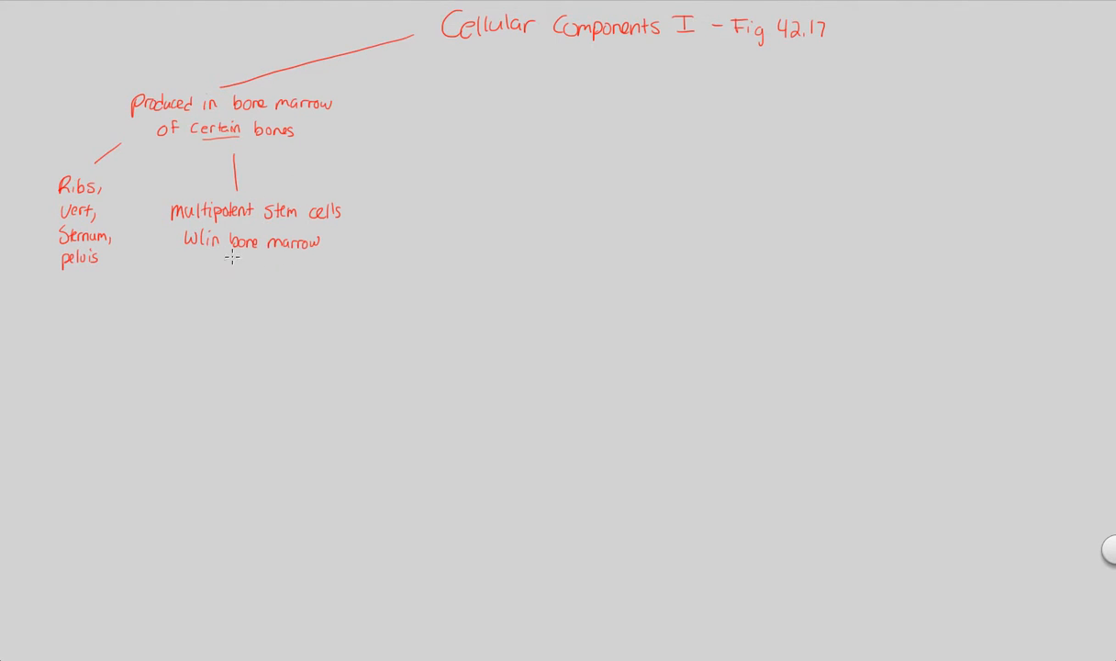
mouse_move(242, 225)
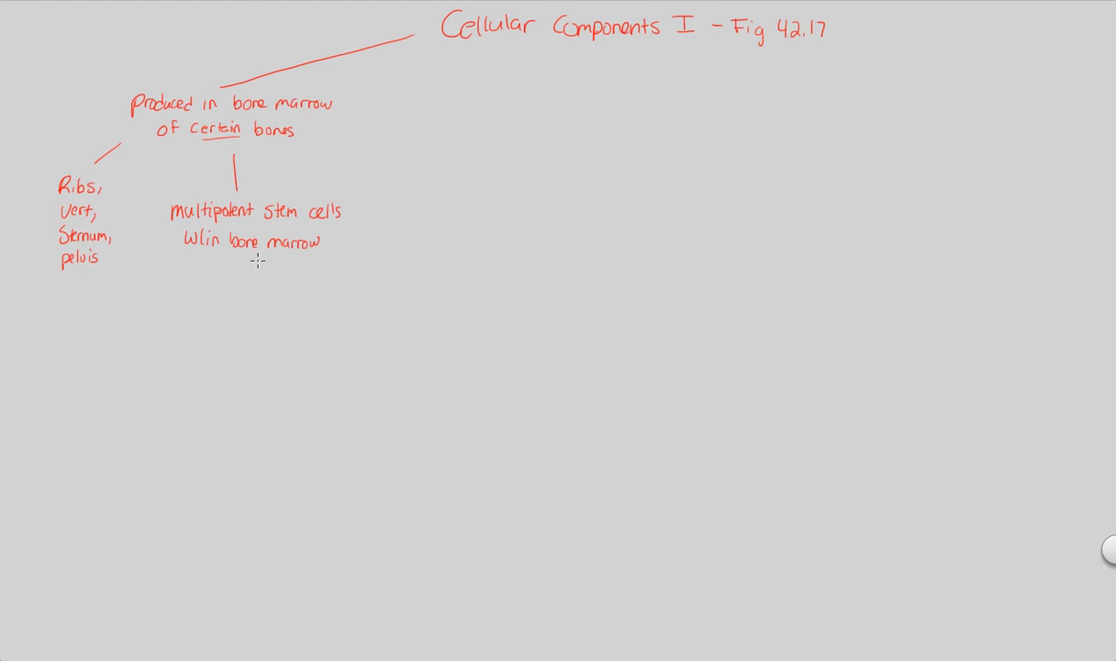
mouse_move(184, 228)
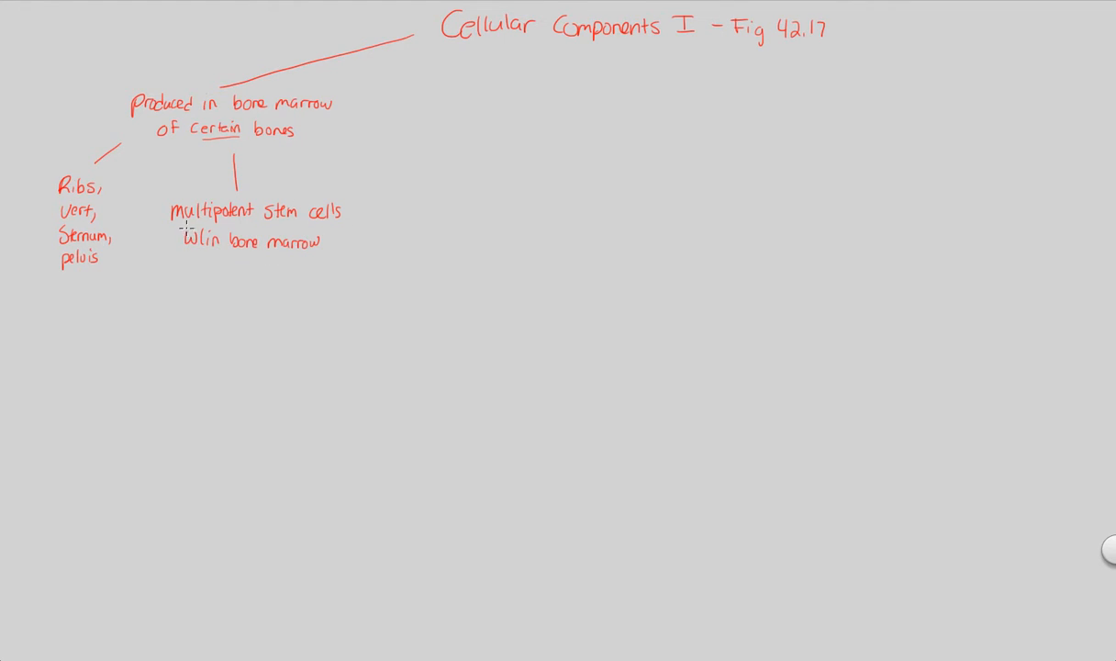
left_click_drag(169, 224, 253, 222)
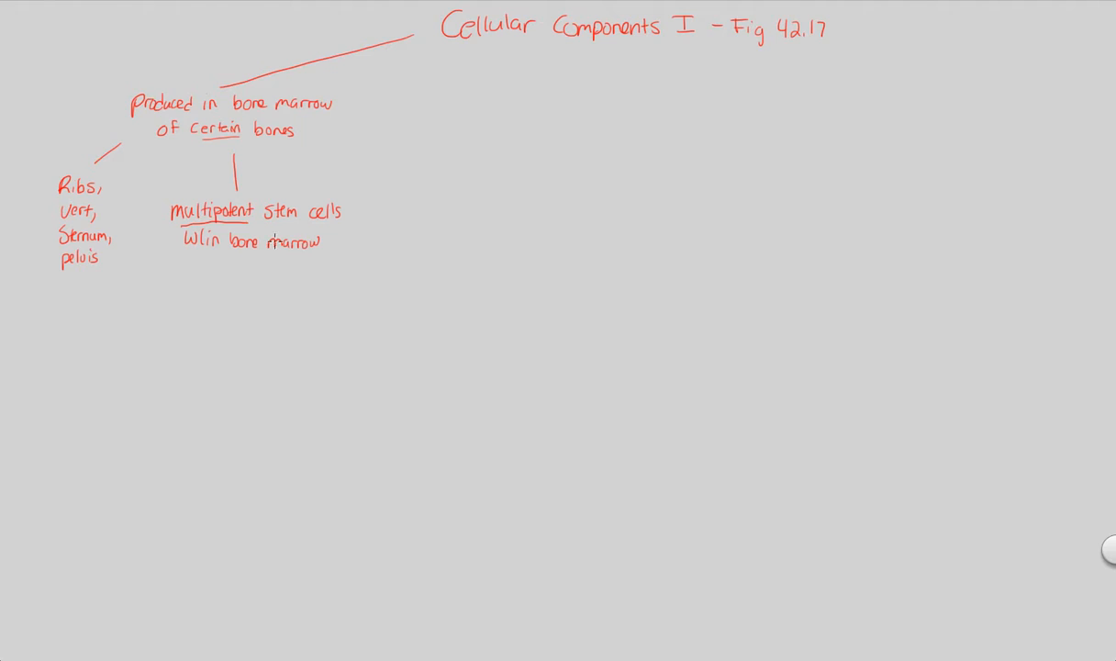
left_click_drag(263, 224, 343, 224)
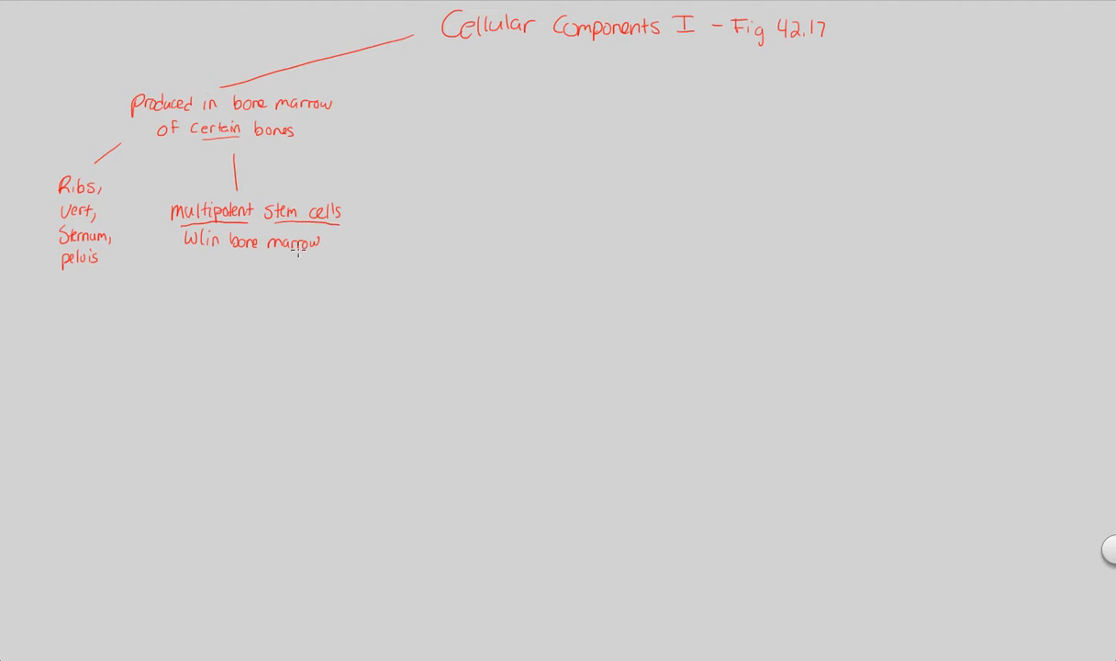
mouse_move(182, 272)
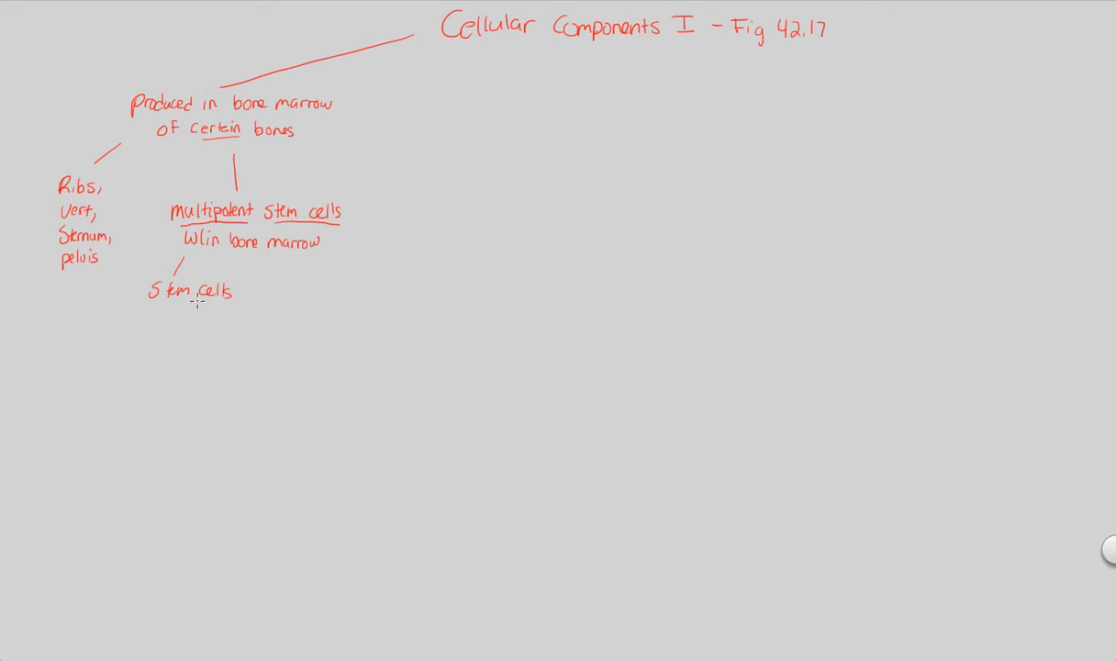
mouse_move(176, 319)
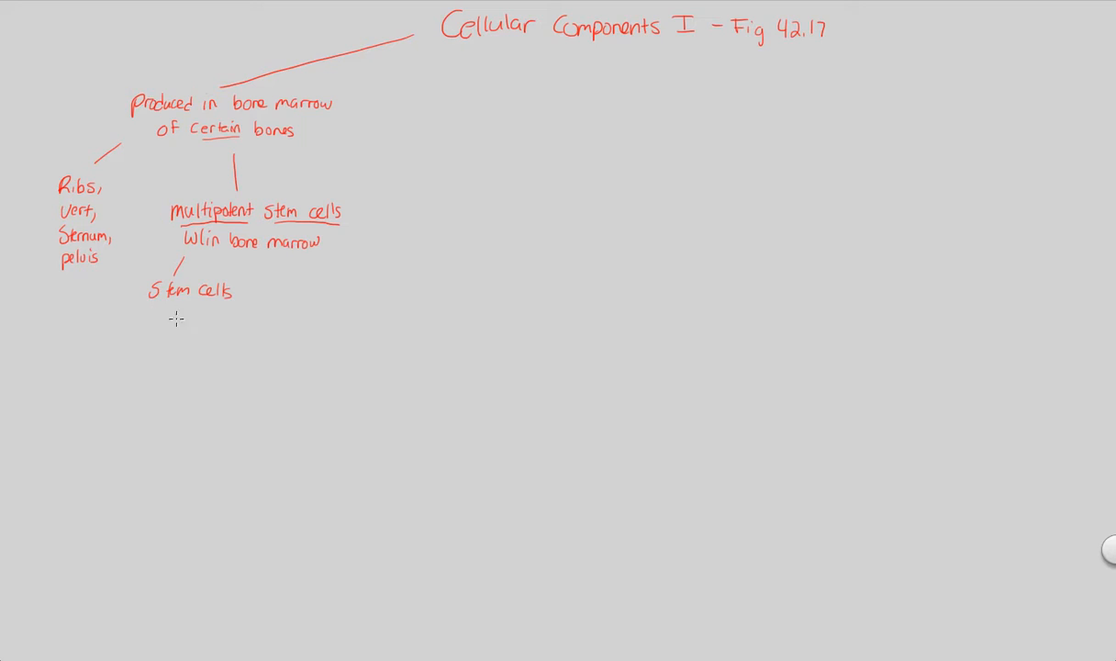
Draw a short connector below 'Stem cells' and write 'undifferentiated'.
left_click_drag(176, 303, 177, 316)
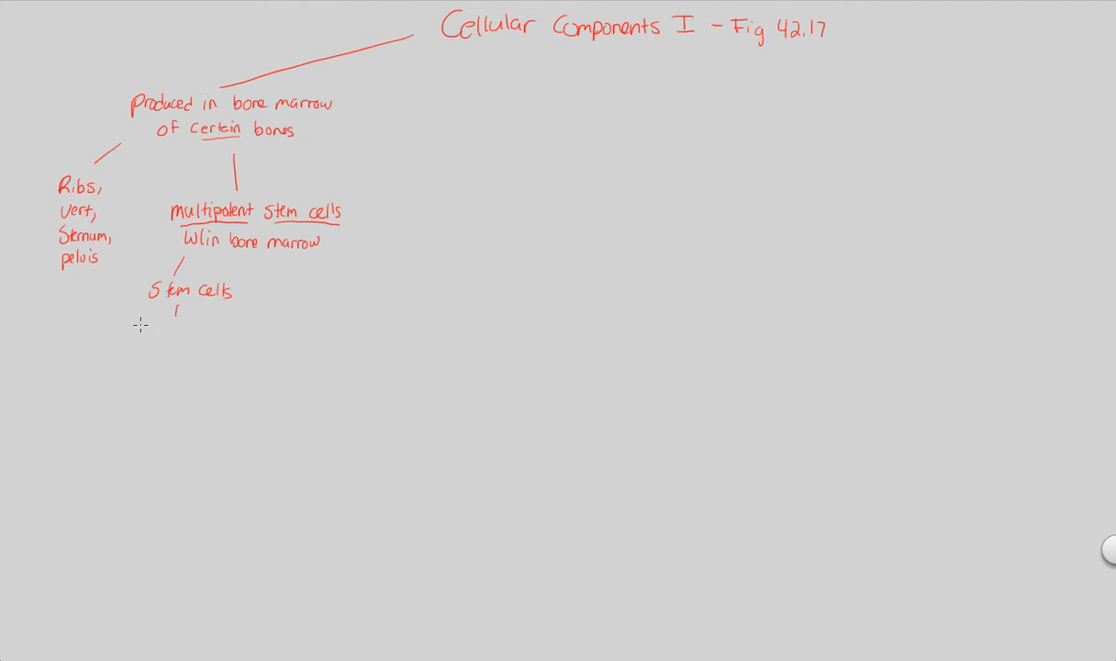
type("undiffeen")
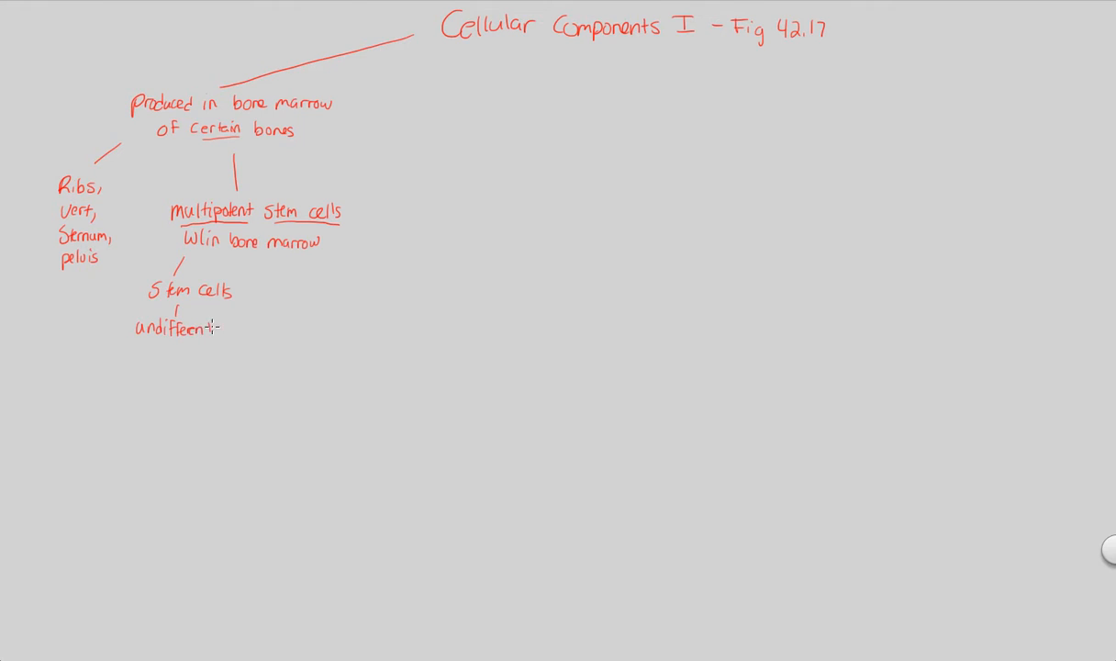
type("iated")
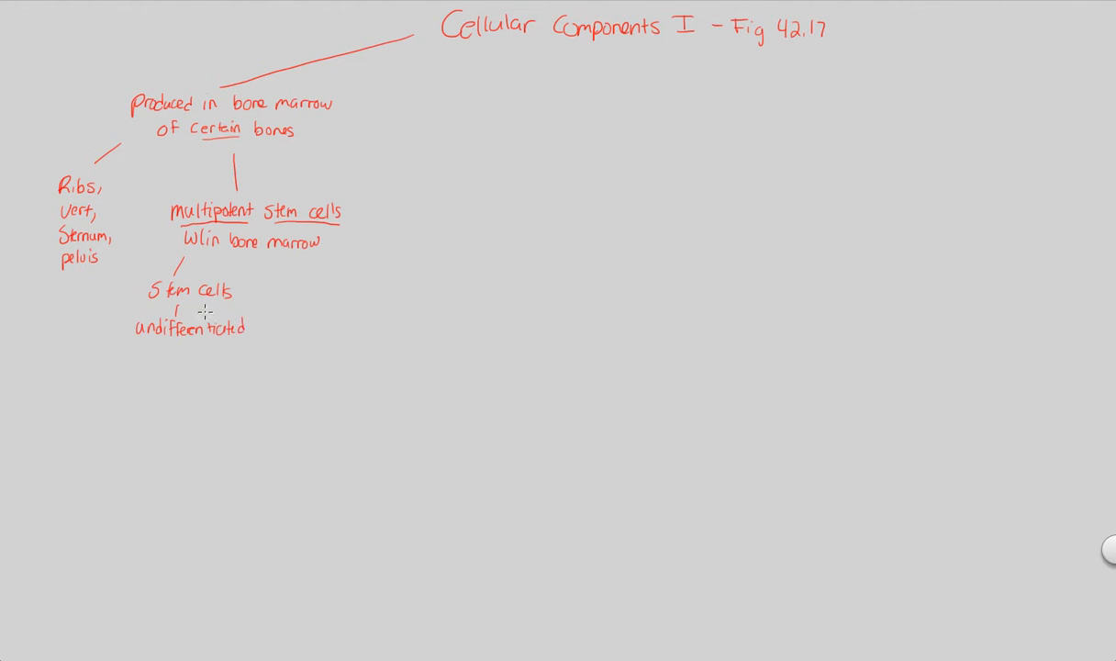
mouse_move(237, 279)
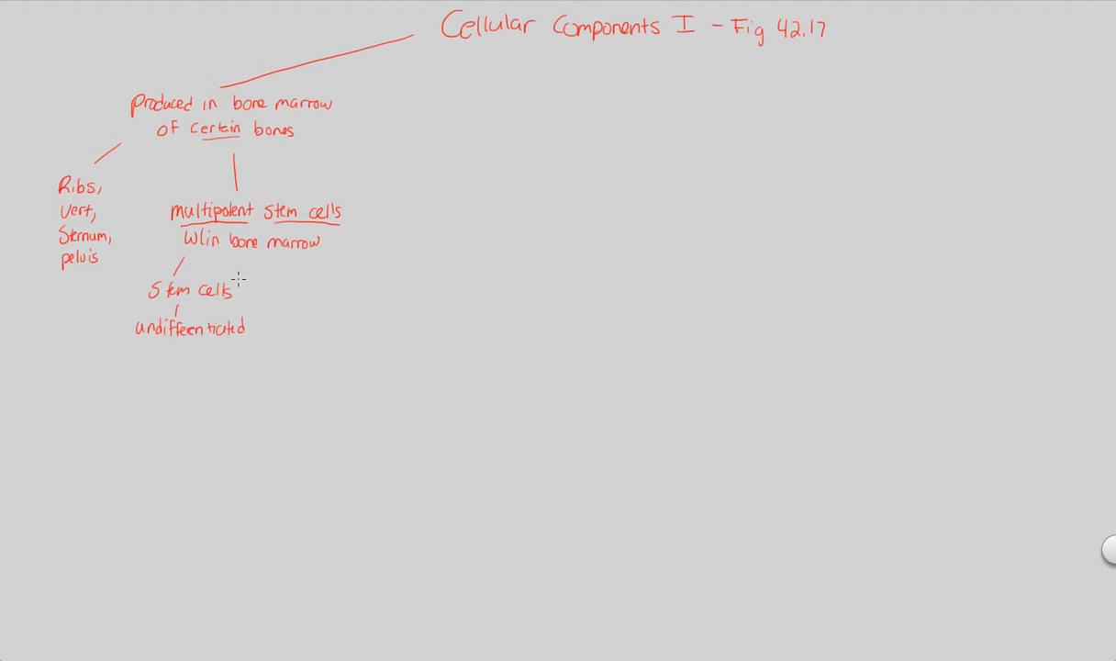
mouse_move(264, 303)
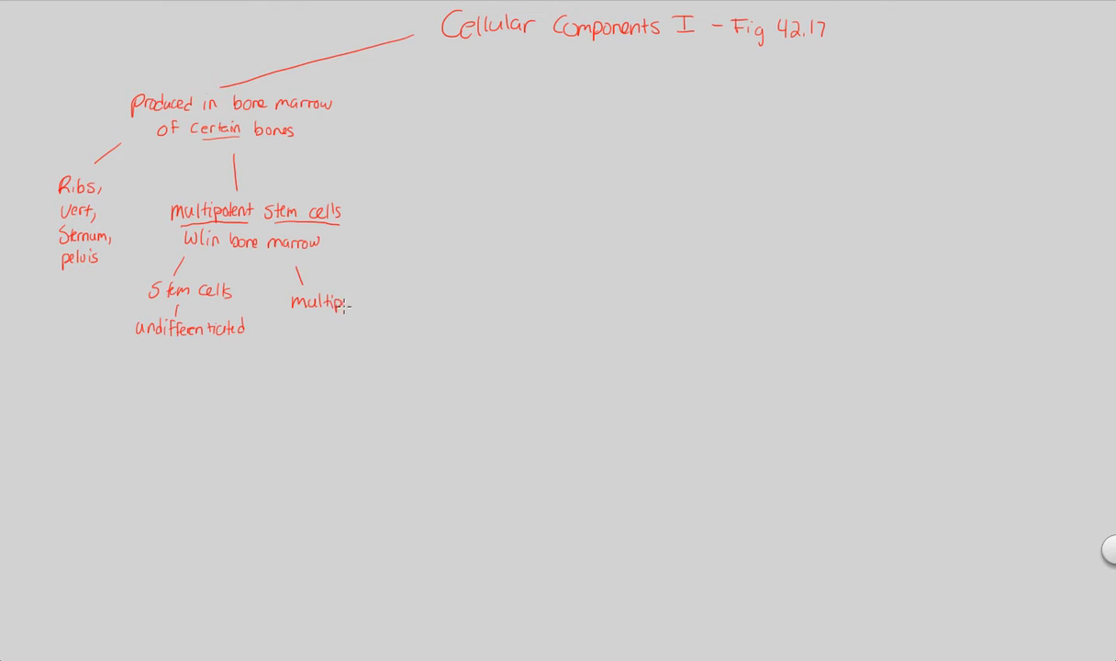
Write 'multipotent' and 'can differentiate to any blood cell' on a right branch, underlining 'blood cell'.
type("olent")
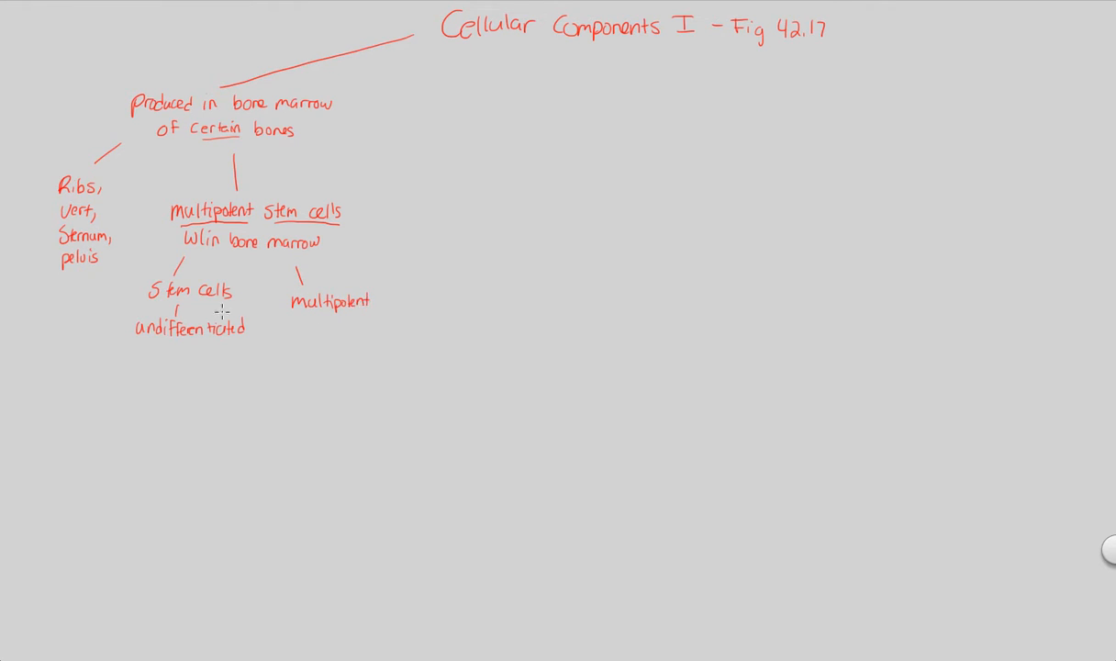
mouse_move(212, 306)
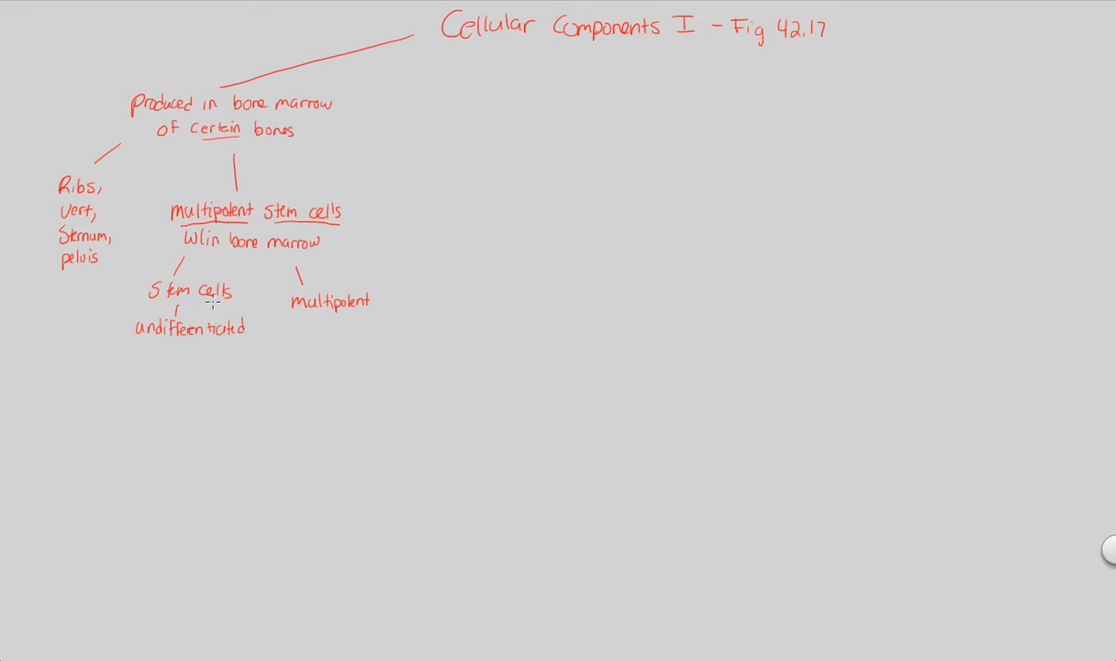
mouse_move(242, 282)
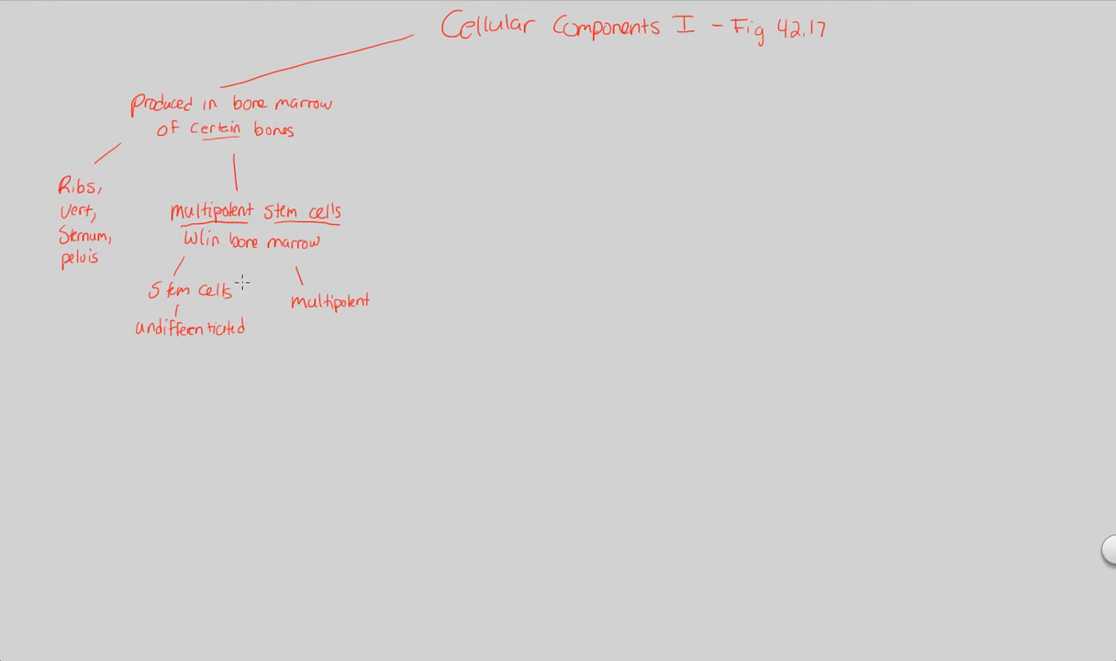
mouse_move(323, 319)
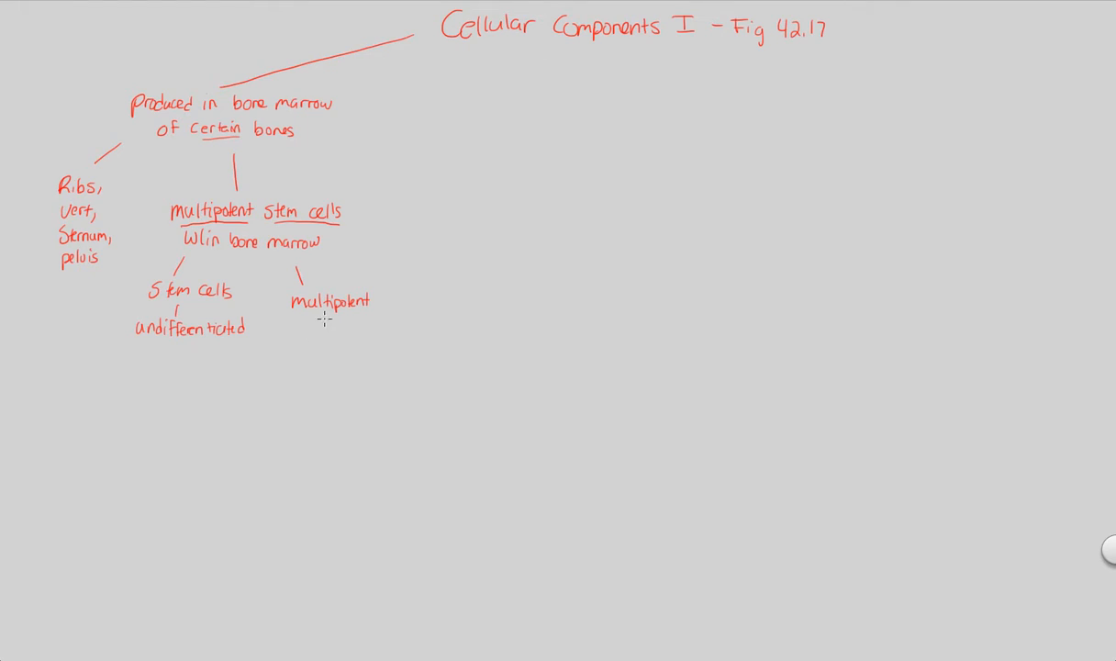
mouse_move(332, 334)
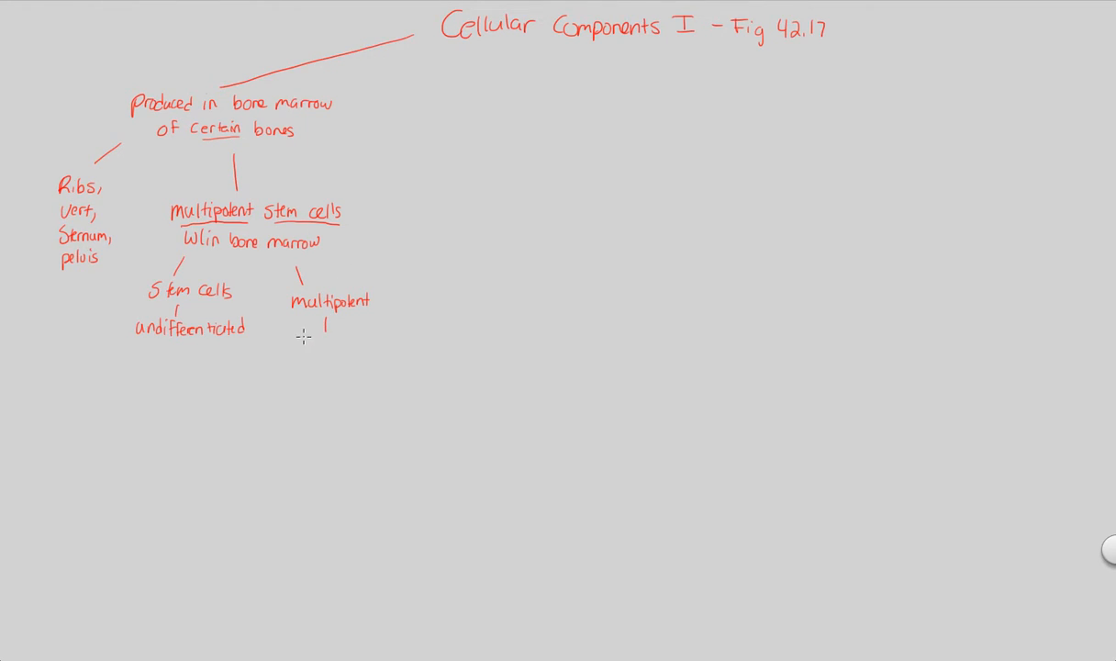
type("can")
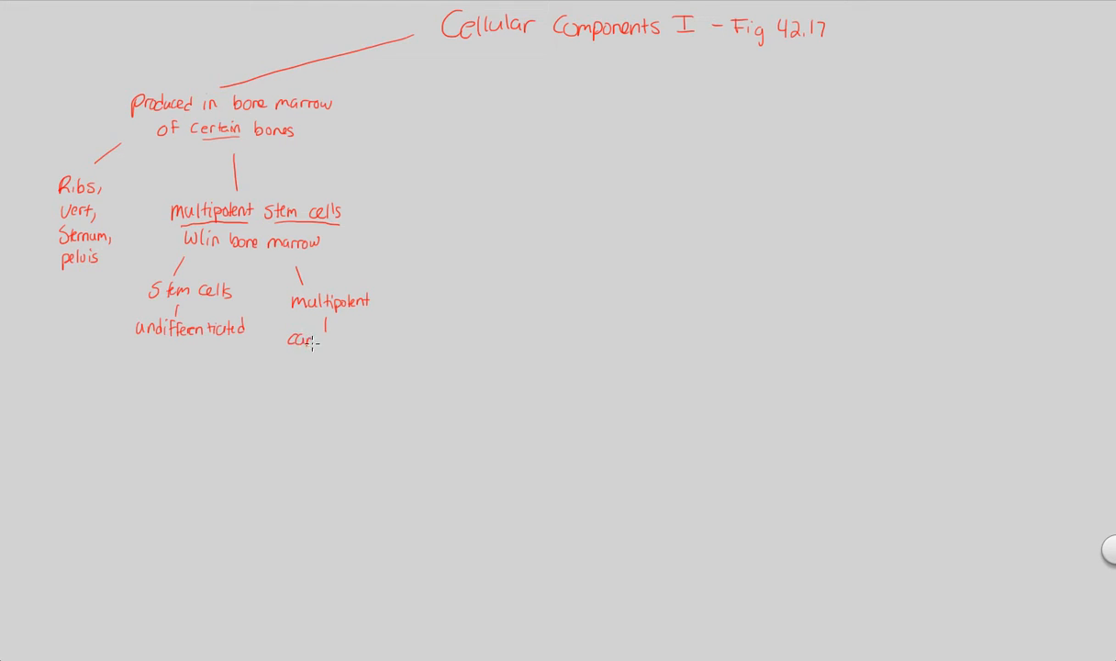
type("can differentiate")
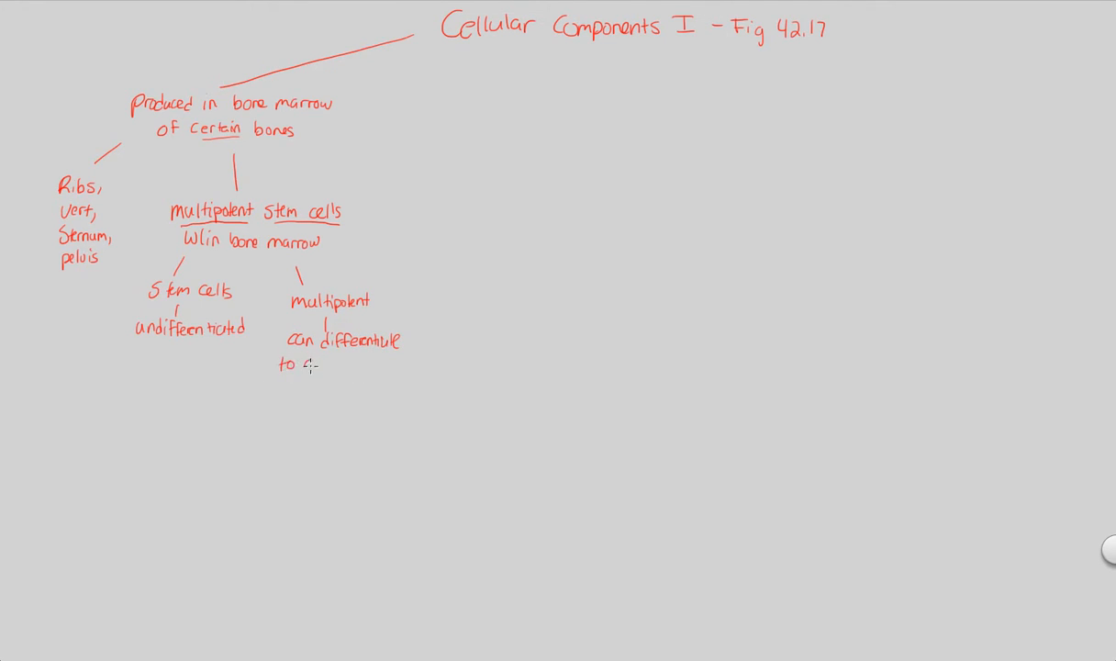
type("any blood cell")
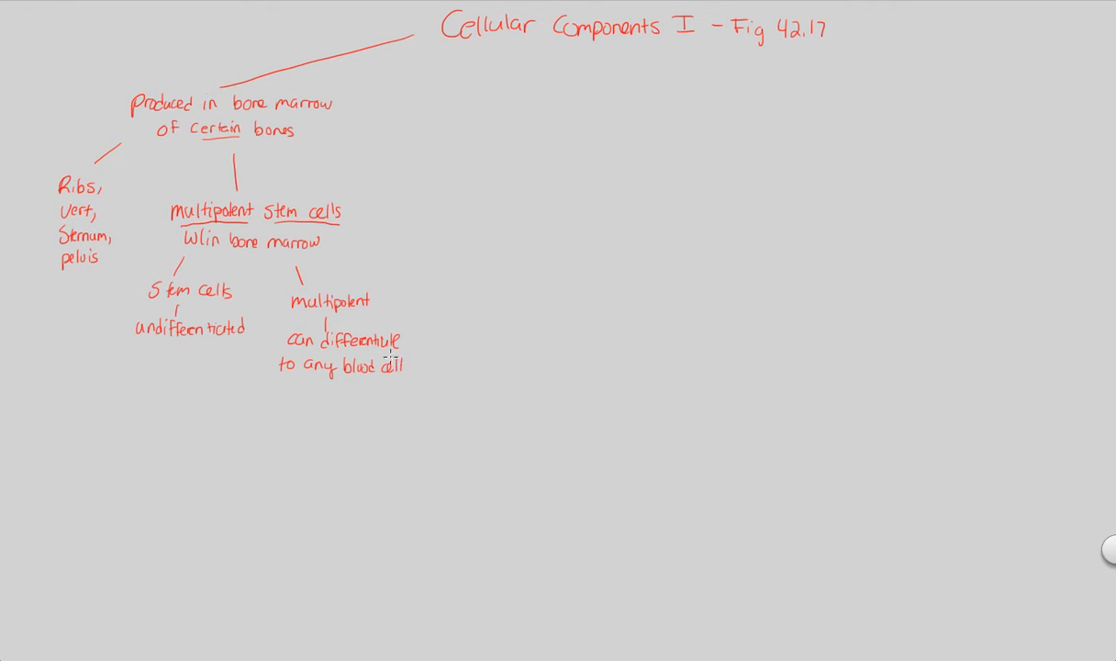
mouse_move(321, 315)
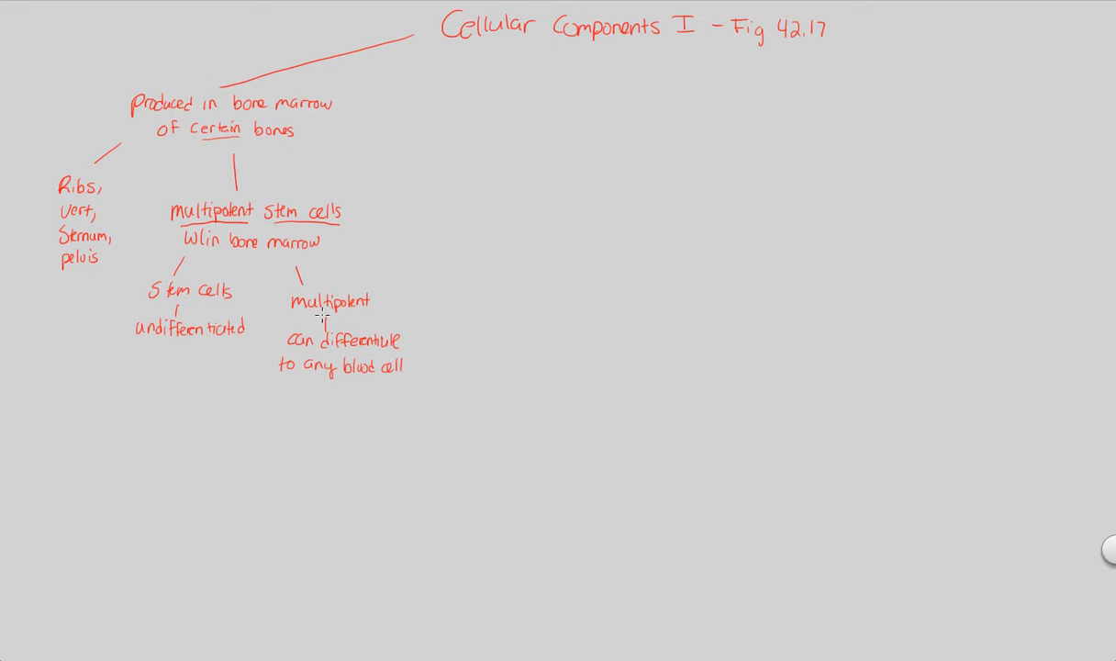
mouse_move(385, 275)
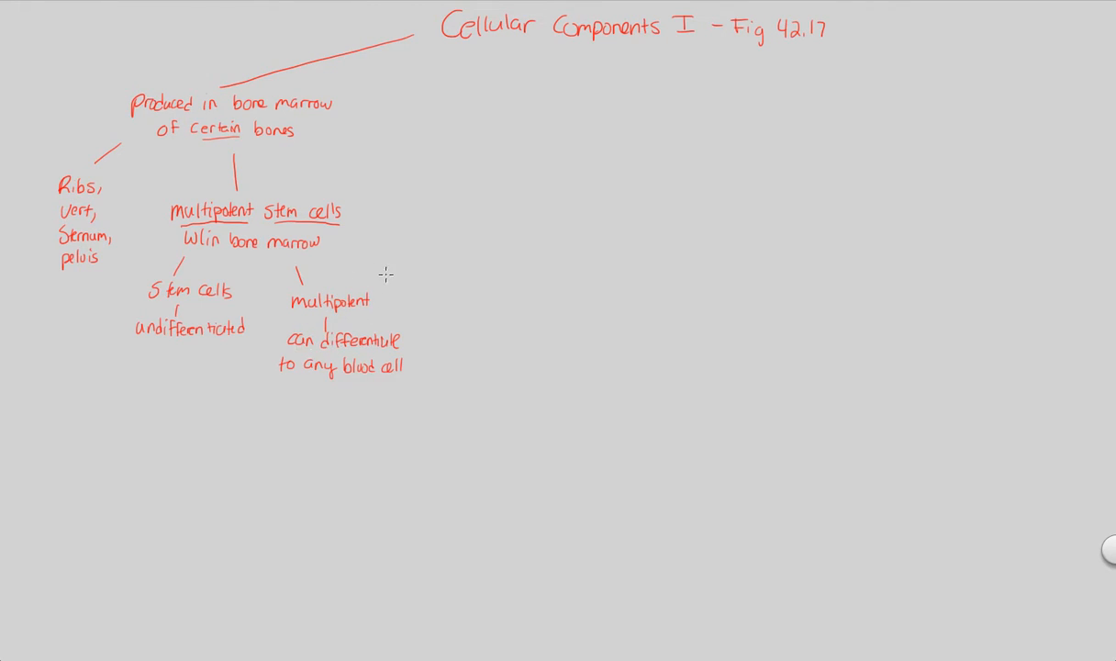
mouse_move(278, 362)
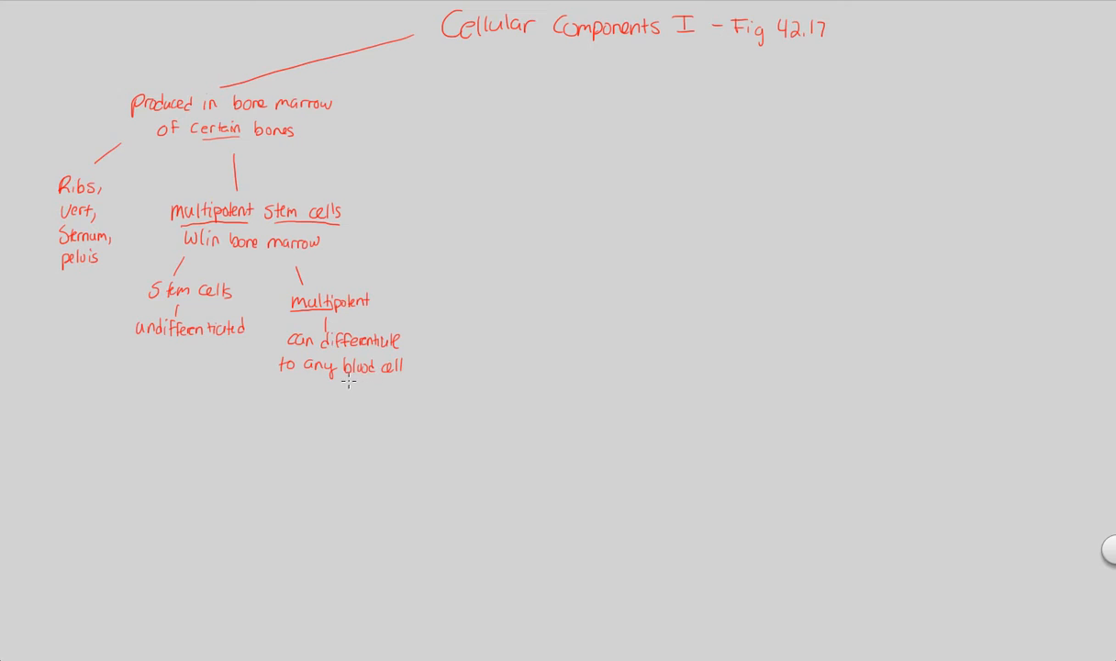
left_click_drag(341, 378, 404, 372)
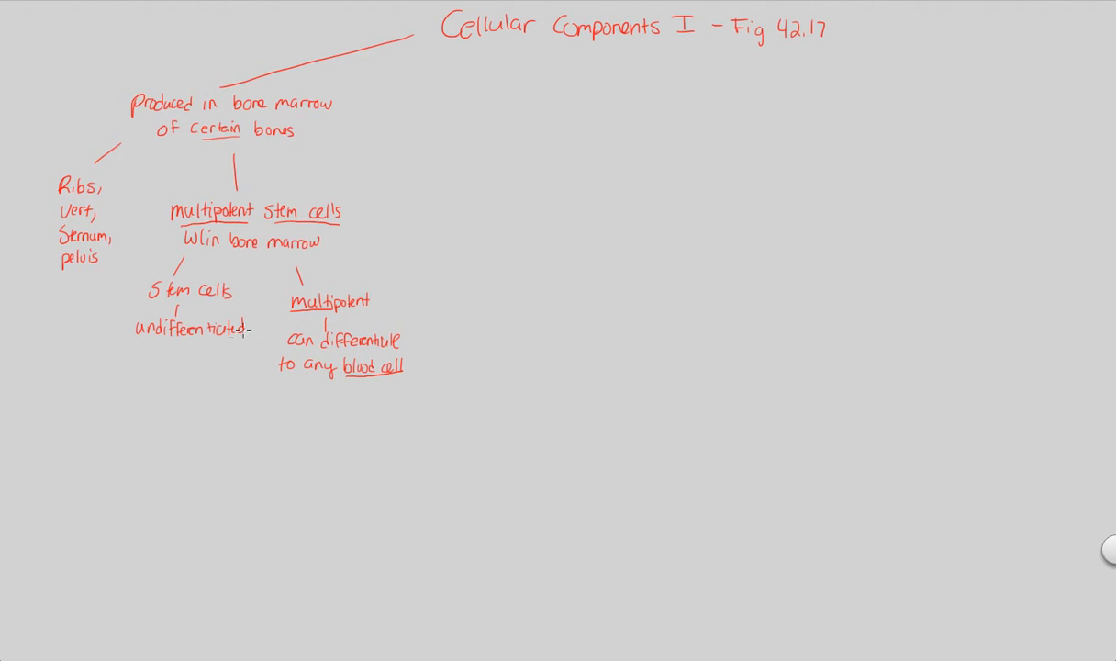
mouse_move(312, 253)
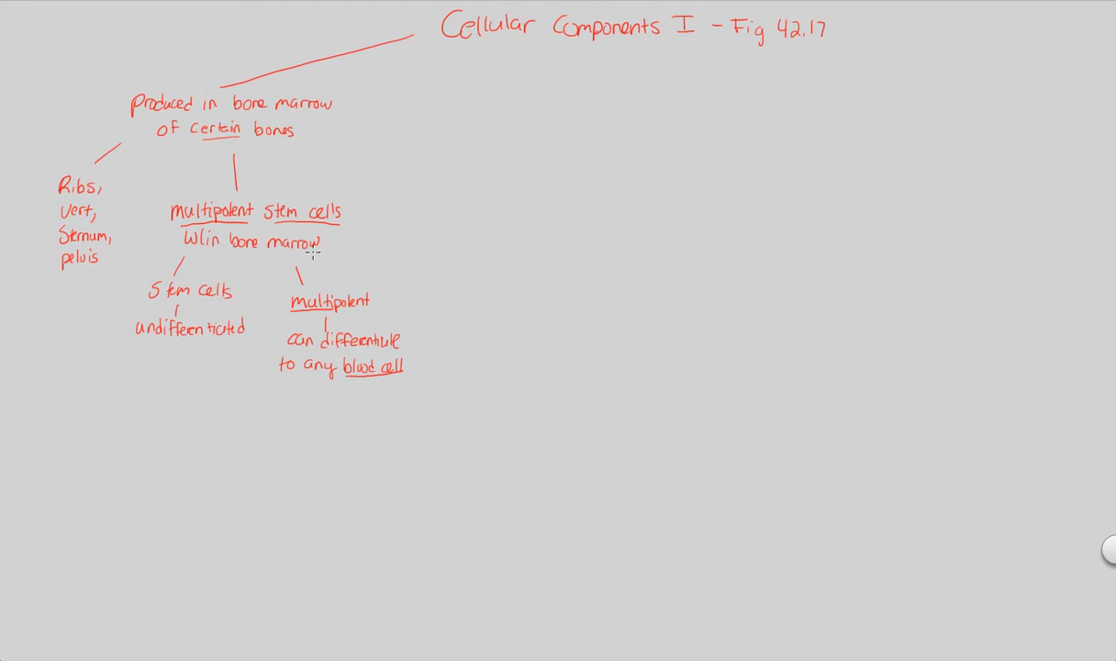
mouse_move(191, 371)
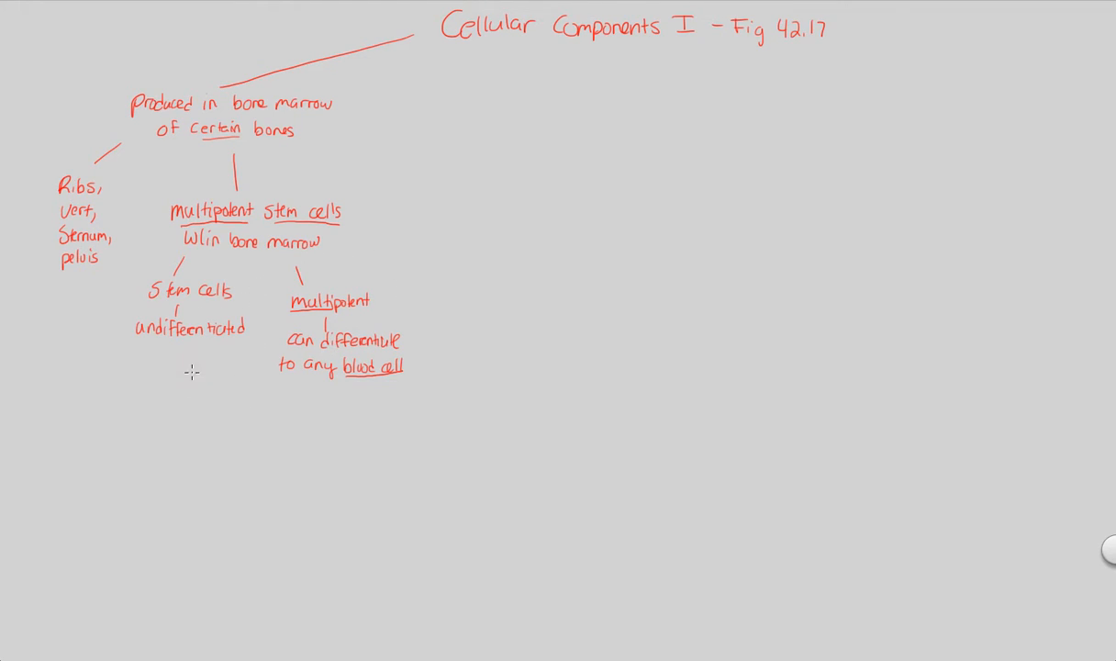
Bracket both branches into 'MSC divides' and write 'one daughter cells differentiates' below it.
left_click_drag(191, 378, 336, 393)
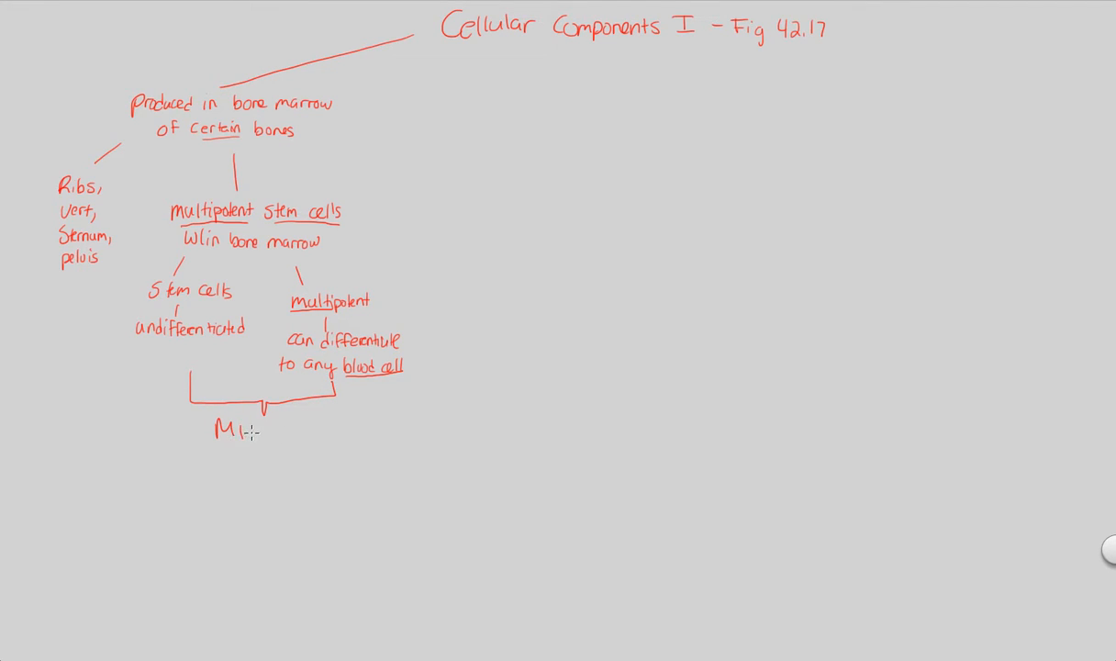
type("SC")
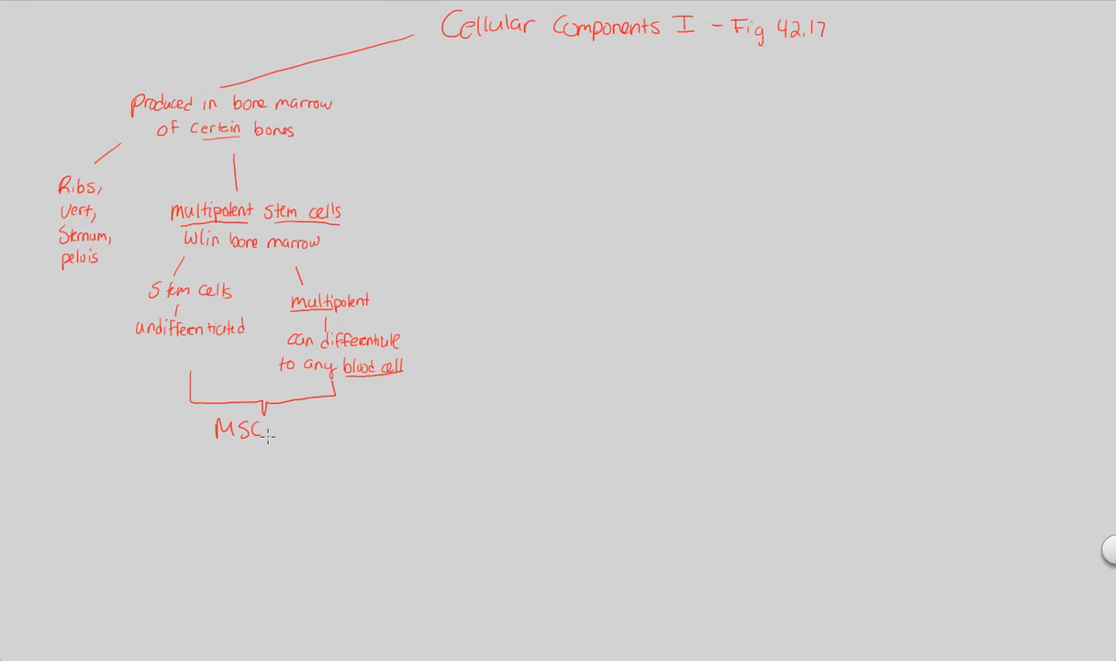
type("d")
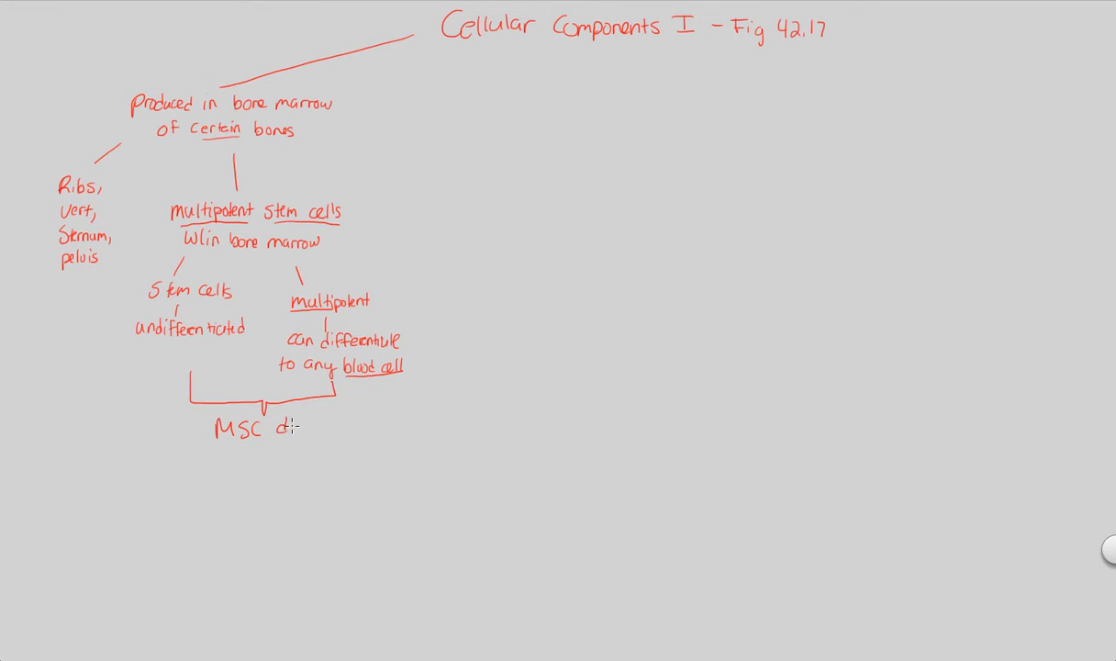
type("divides")
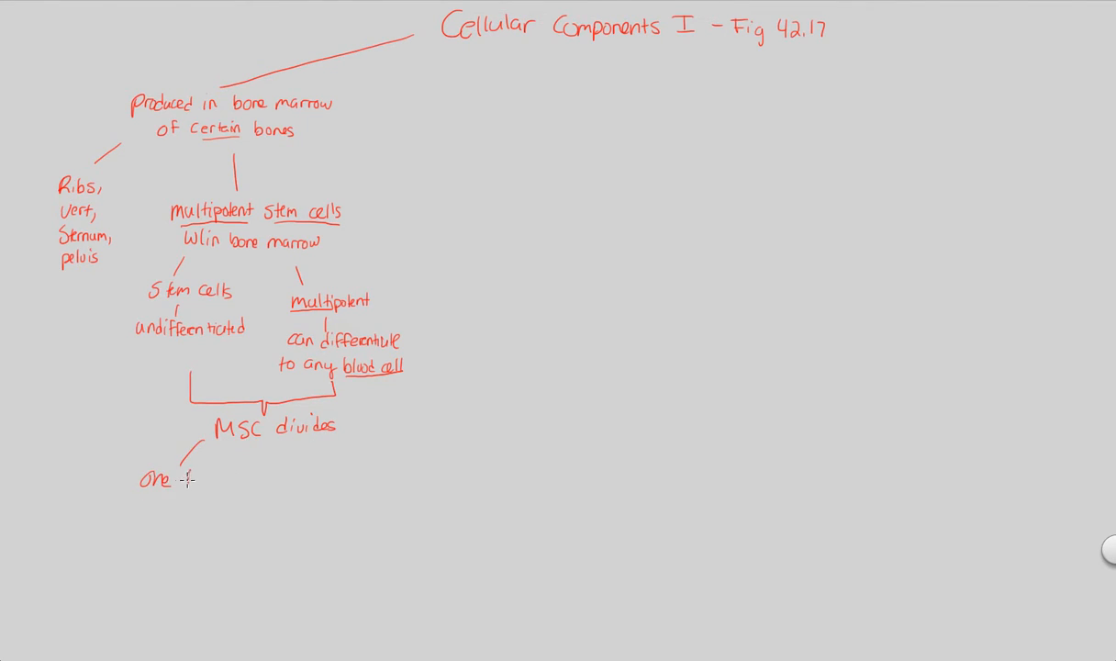
type("daught")
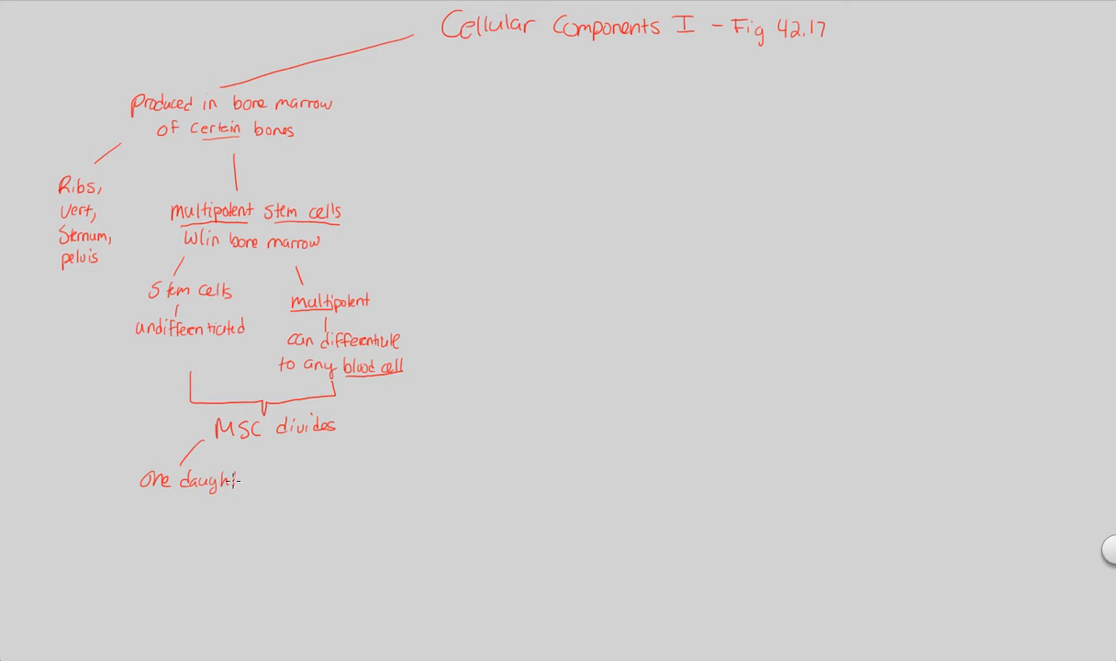
type("cells differentiates")
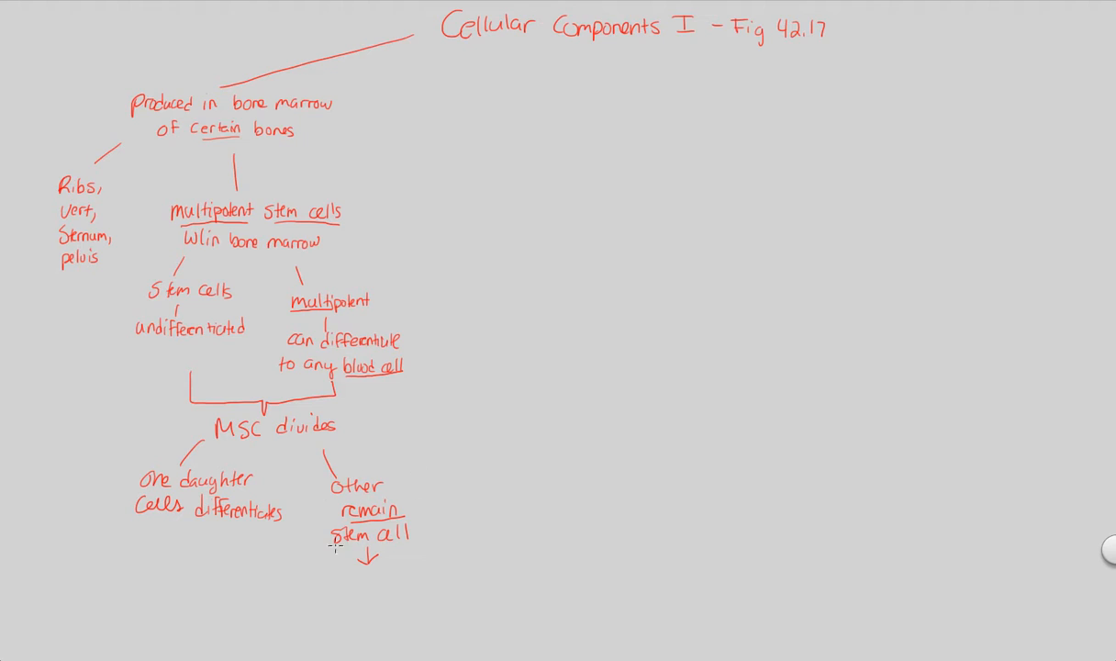
Write the conclusion 'don't run out of stem cells!' below the arrow.
type("don't run out")
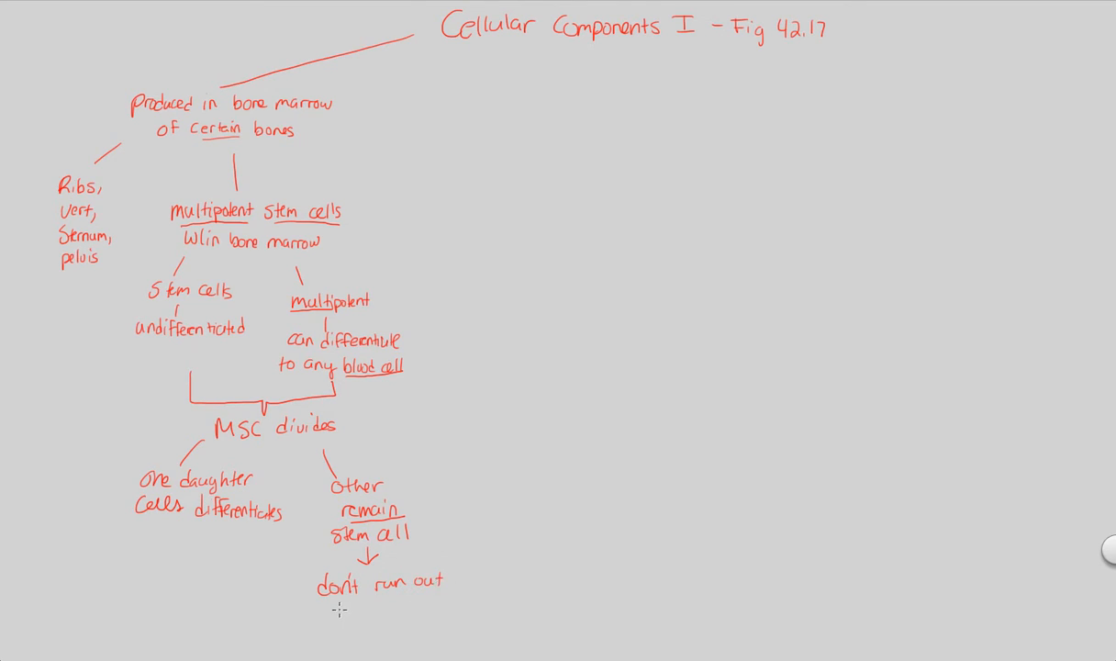
type("of stem cells!")
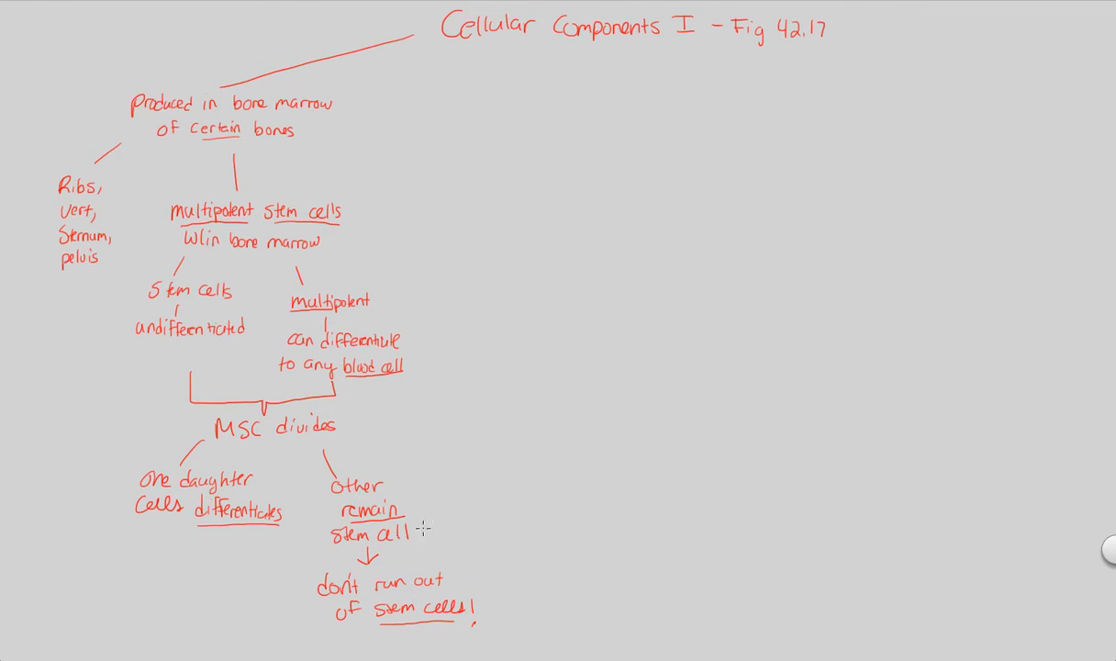
mouse_move(352, 347)
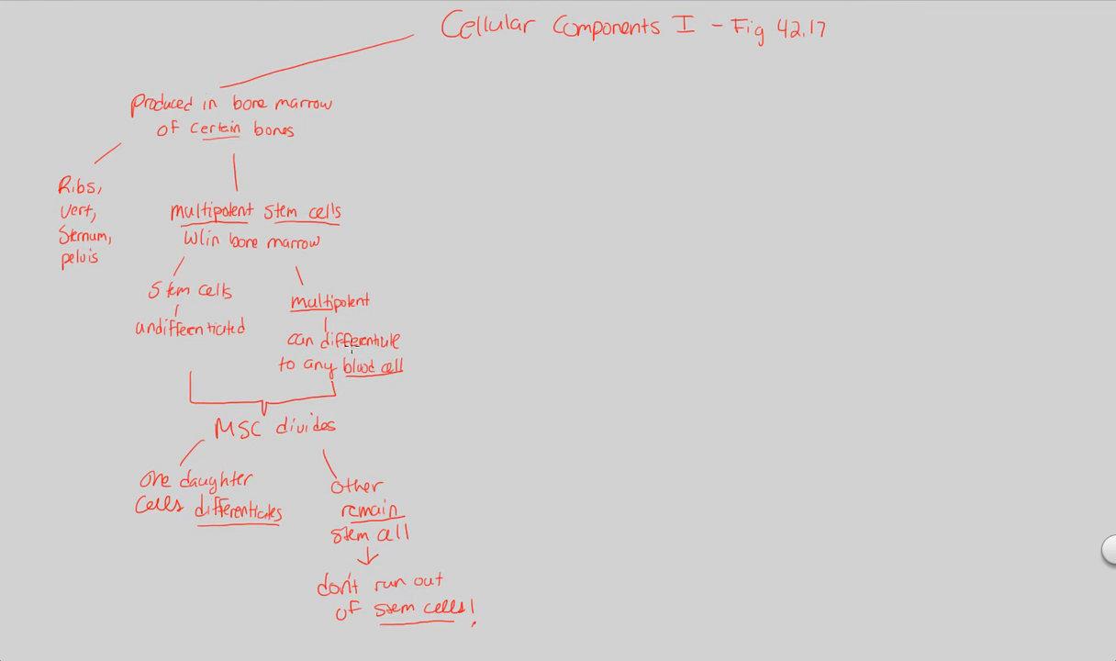
mouse_move(543, 126)
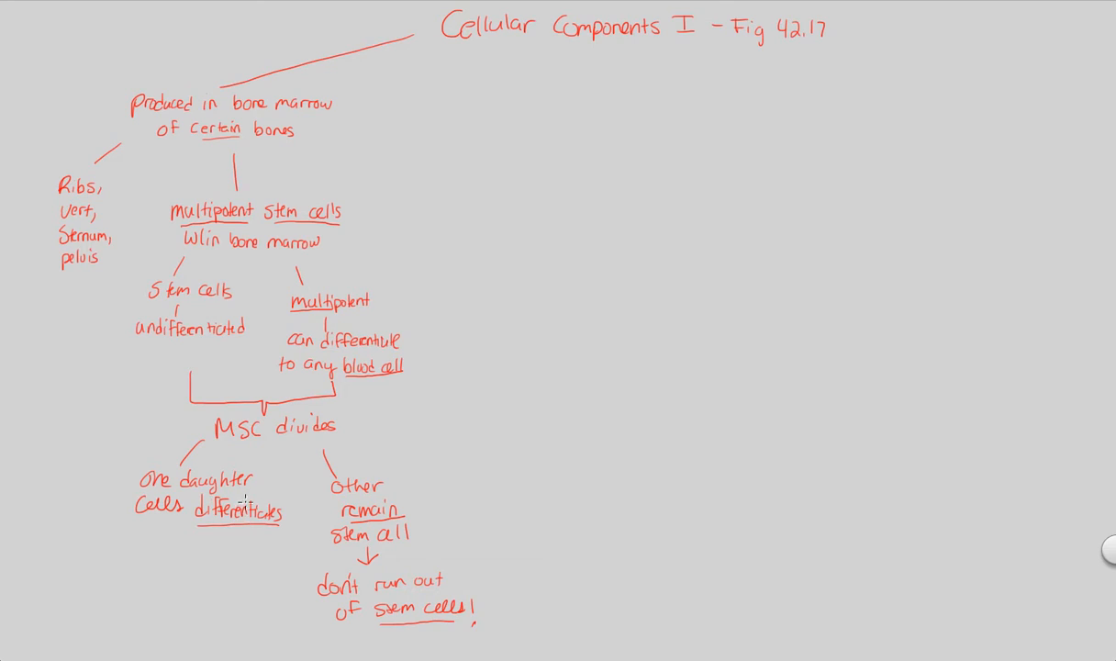
Draw a vertical branch line down from the Cellular Components I title.
left_click_drag(585, 57, 587, 106)
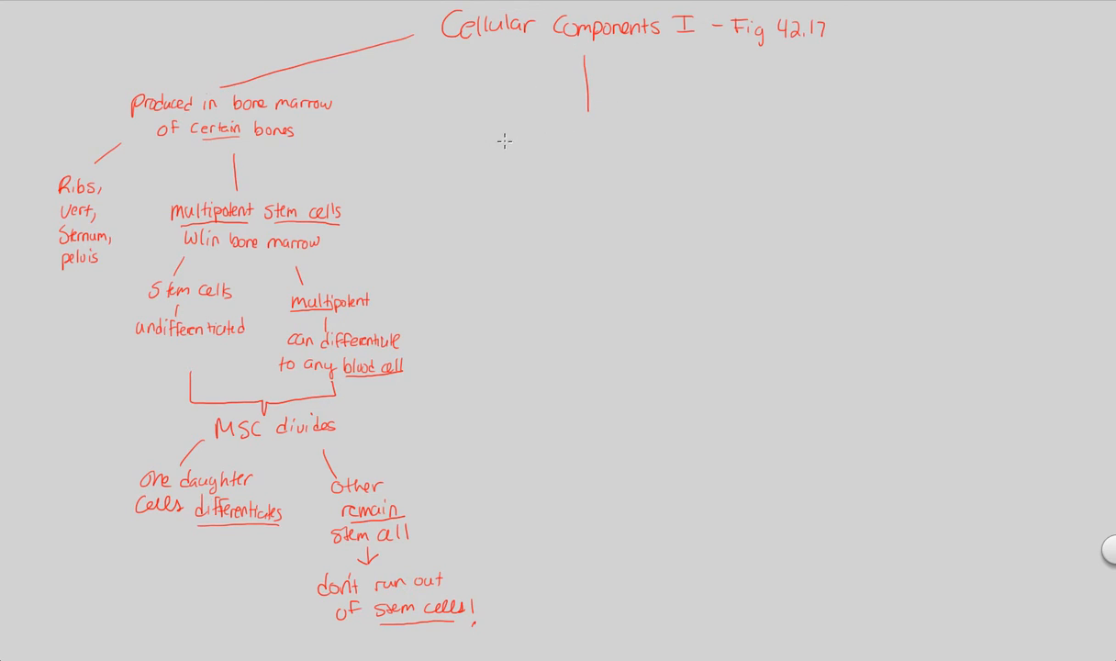